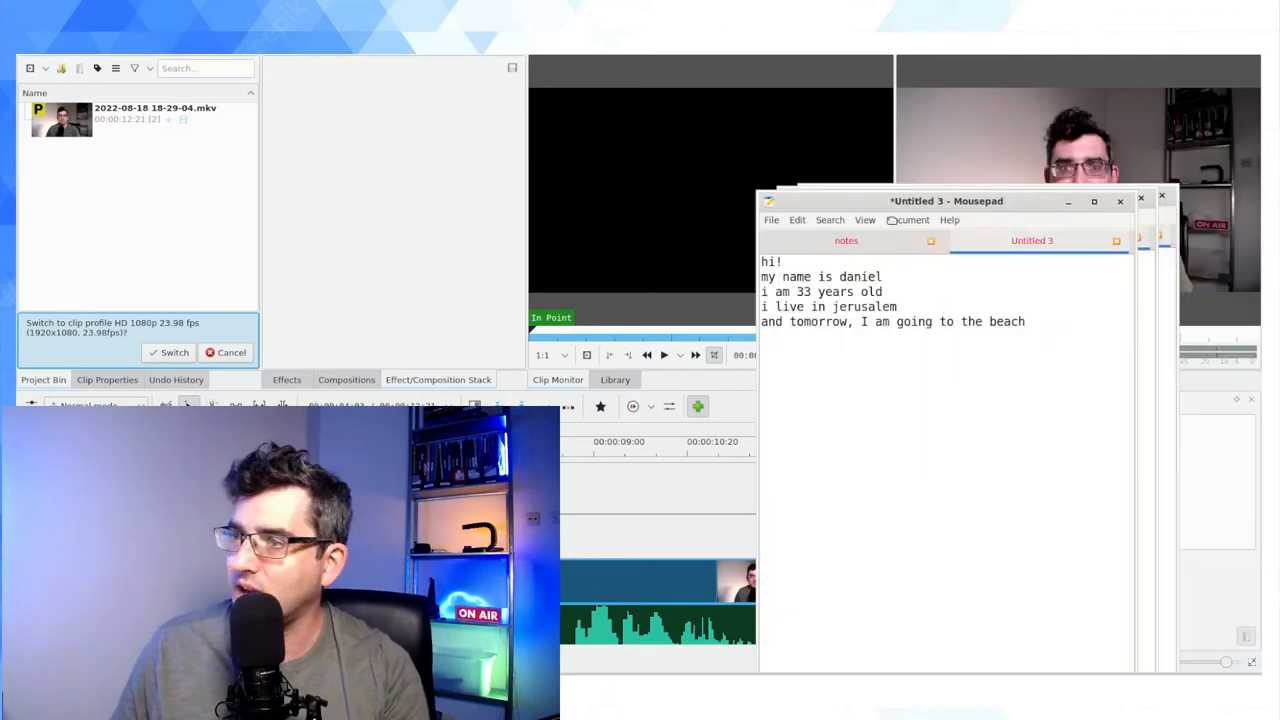
Add a new subtitle at the start of the clip for the Hebrew word שלום.
{"action": "left_click_drag", "start_coordinate": [948, 200], "coordinate": [758, 204]}
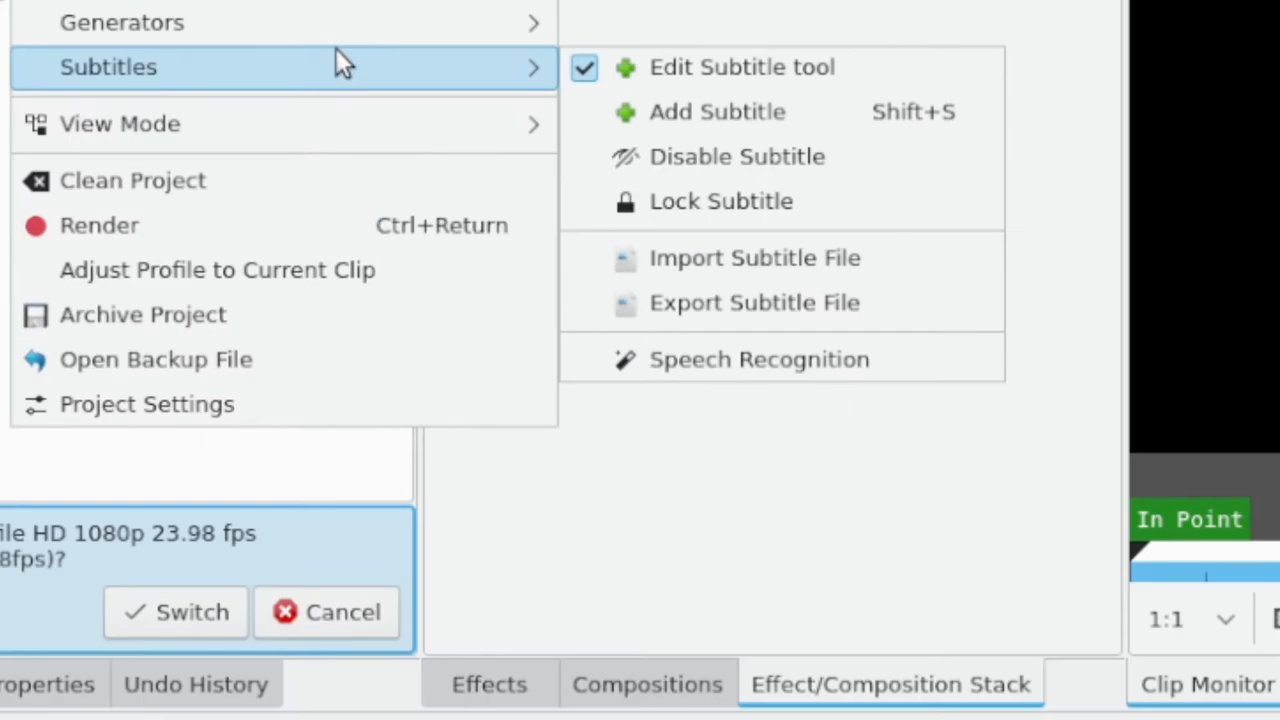
{"action": "mouse_move", "coordinate": [700, 112]}
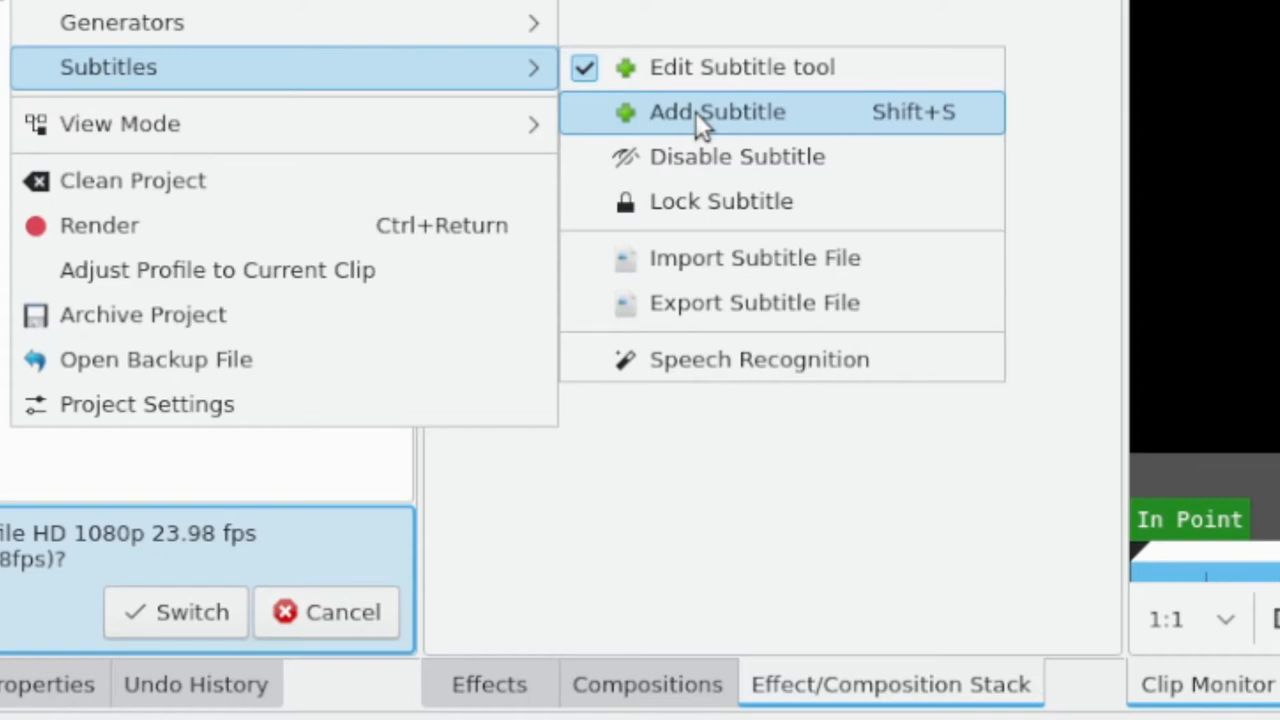
{"action": "left_click", "coordinate": [716, 112]}
{"action": "type", "text": "שלום"}
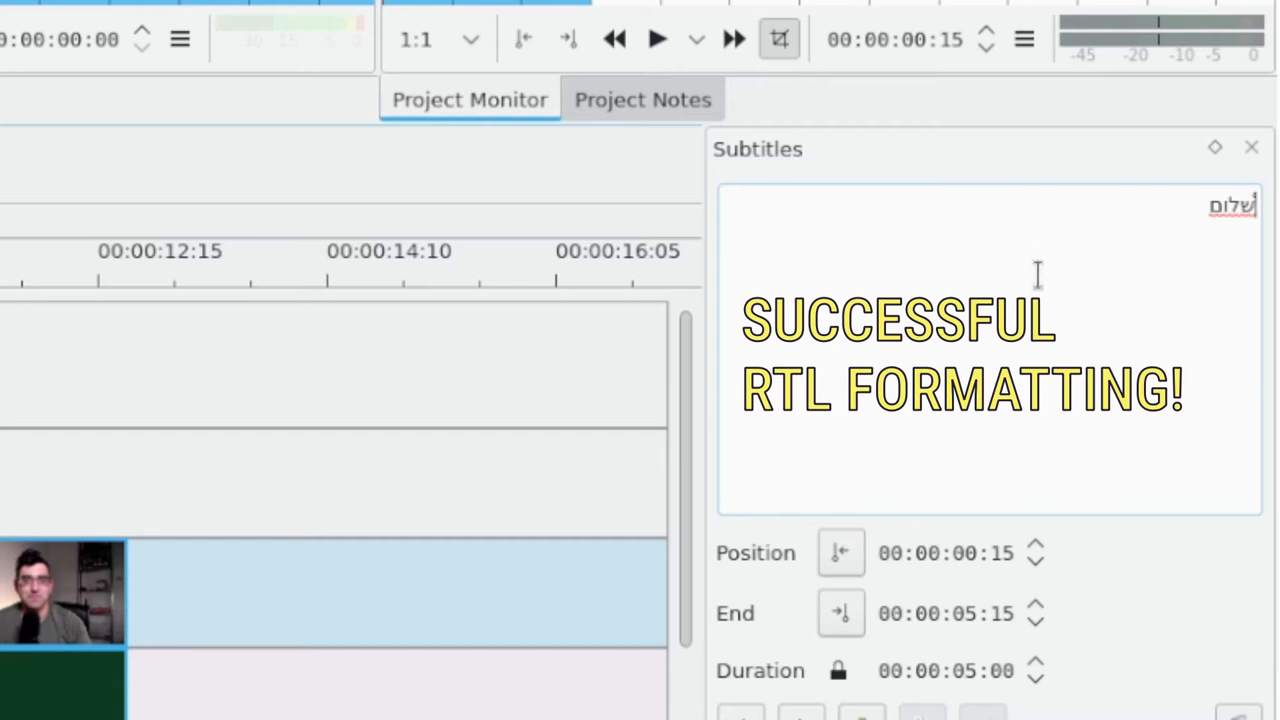
{"action": "mouse_move", "coordinate": [1128, 600]}
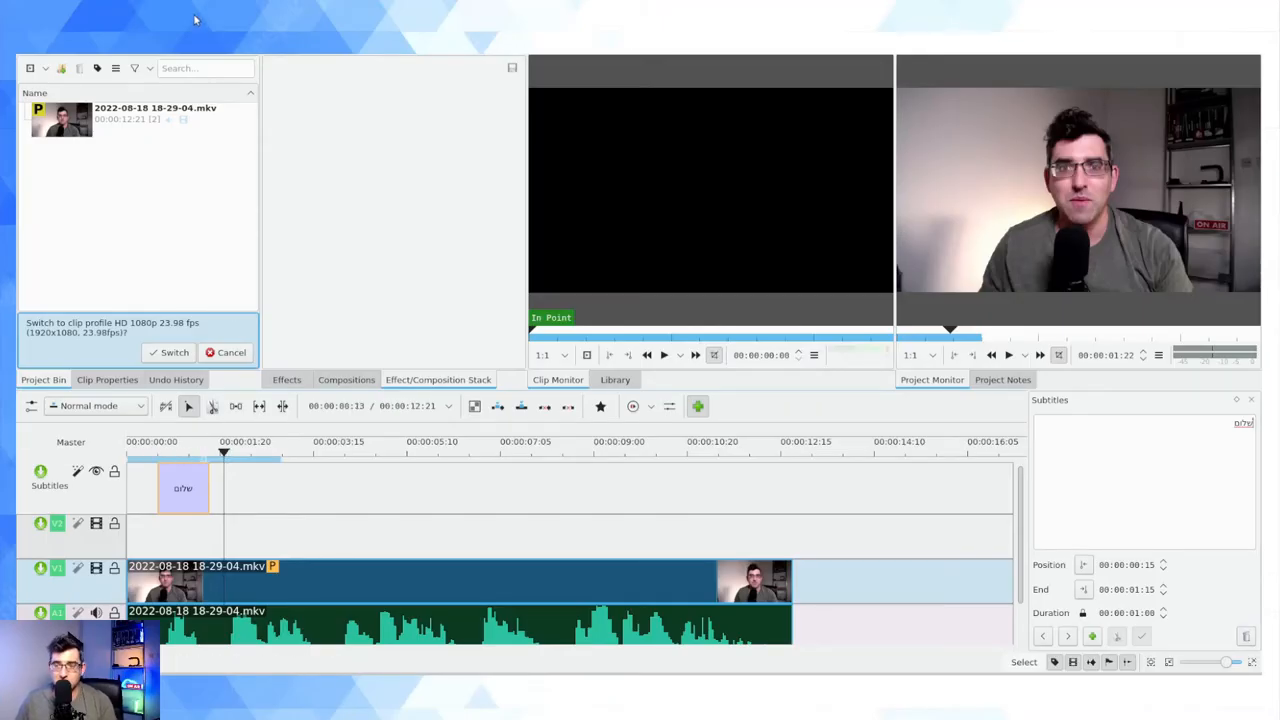
{"action": "mouse_move", "coordinate": [378, 416]}
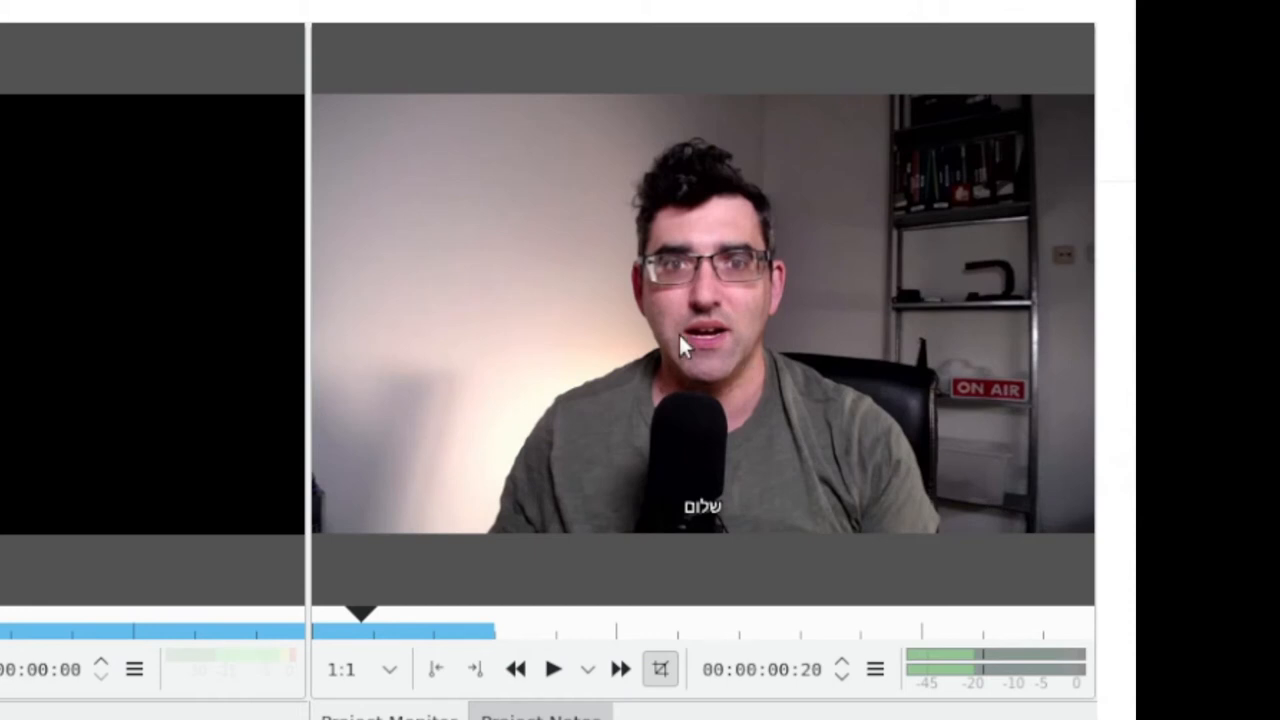
{"action": "mouse_move", "coordinate": [756, 304]}
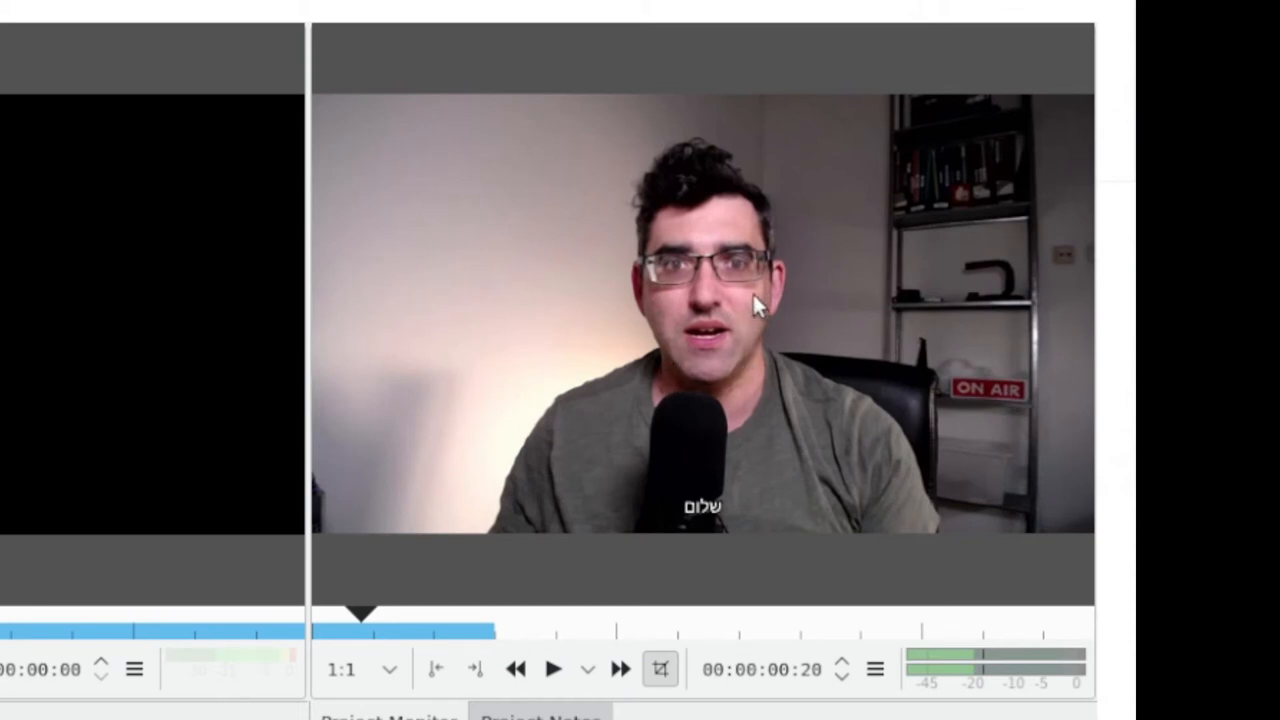
{"action": "mouse_move", "coordinate": [716, 536]}
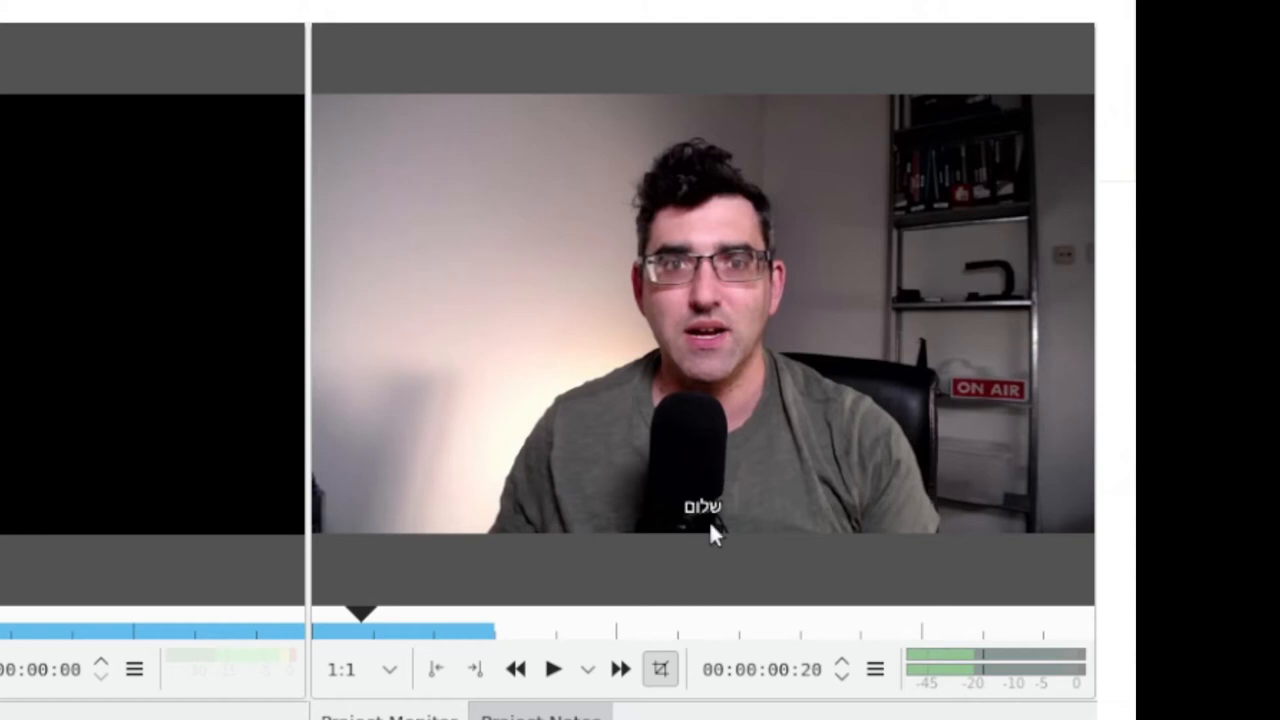
{"action": "mouse_move", "coordinate": [698, 524]}
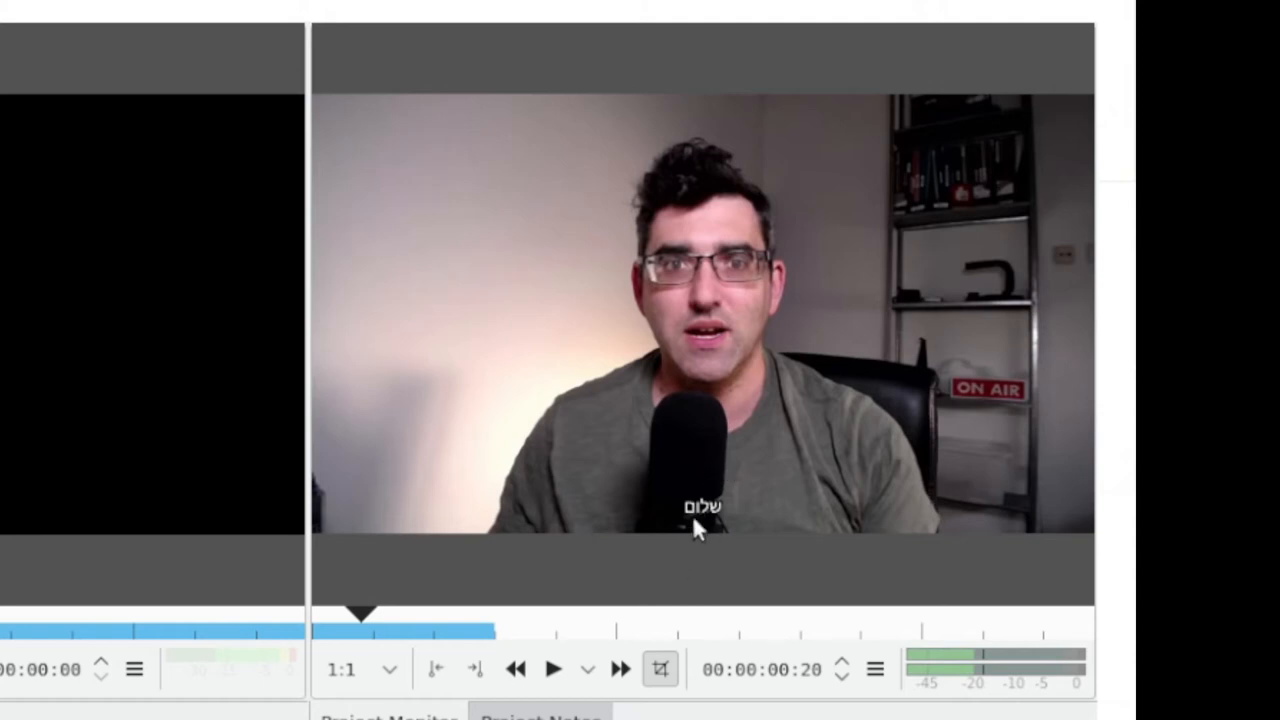
{"action": "mouse_move", "coordinate": [716, 528]}
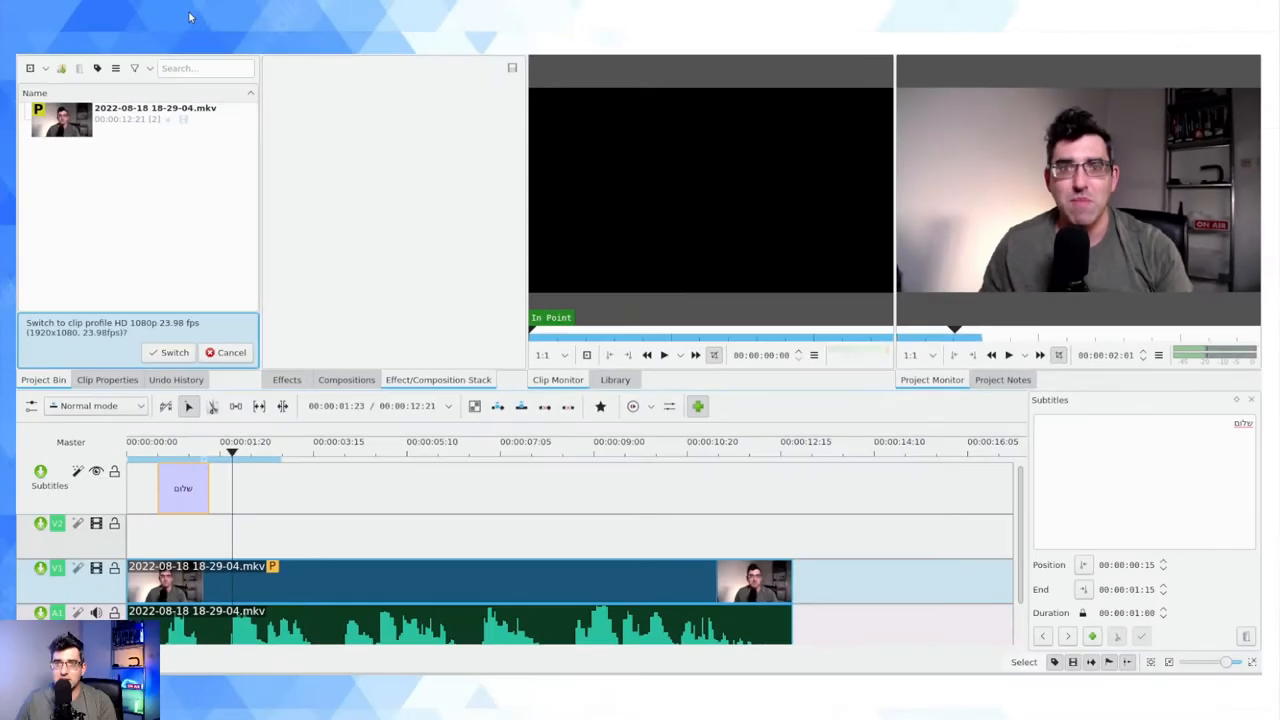
Add a second subtitle after the first and begin entering קאורים לי דניאל.
{"action": "left_click", "coordinate": [116, 68]}
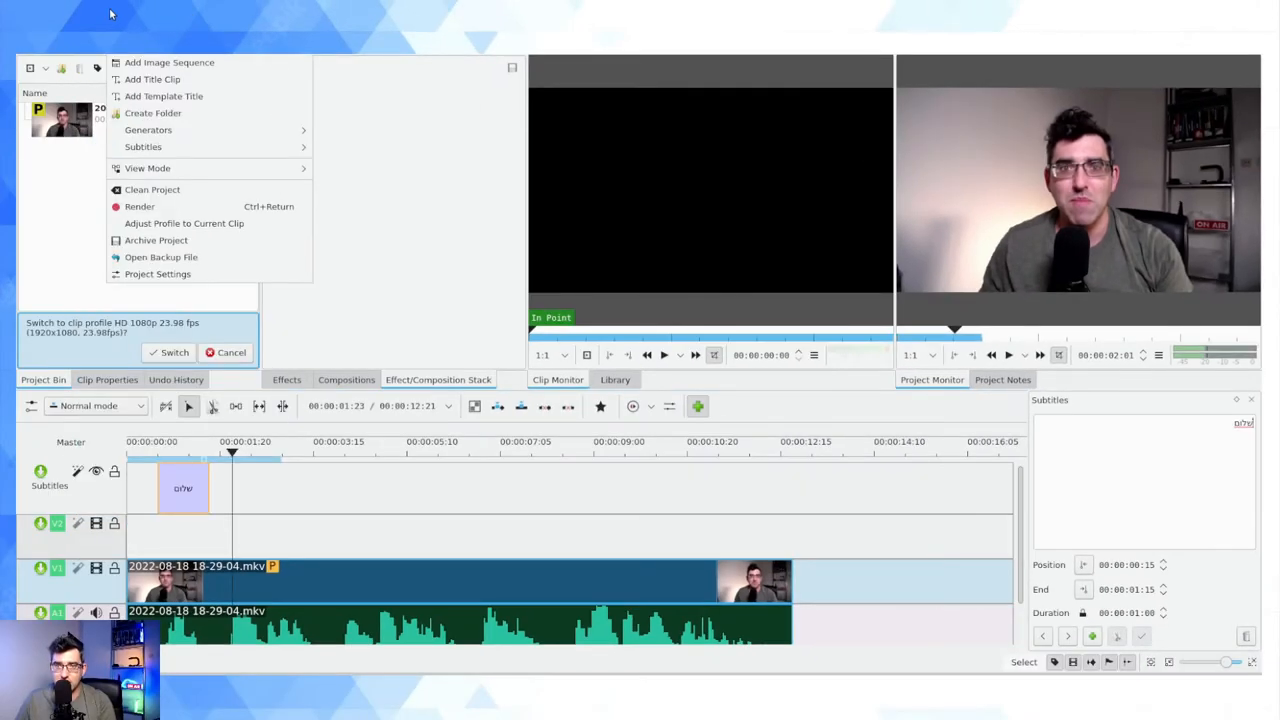
{"action": "mouse_move", "coordinate": [196, 170]}
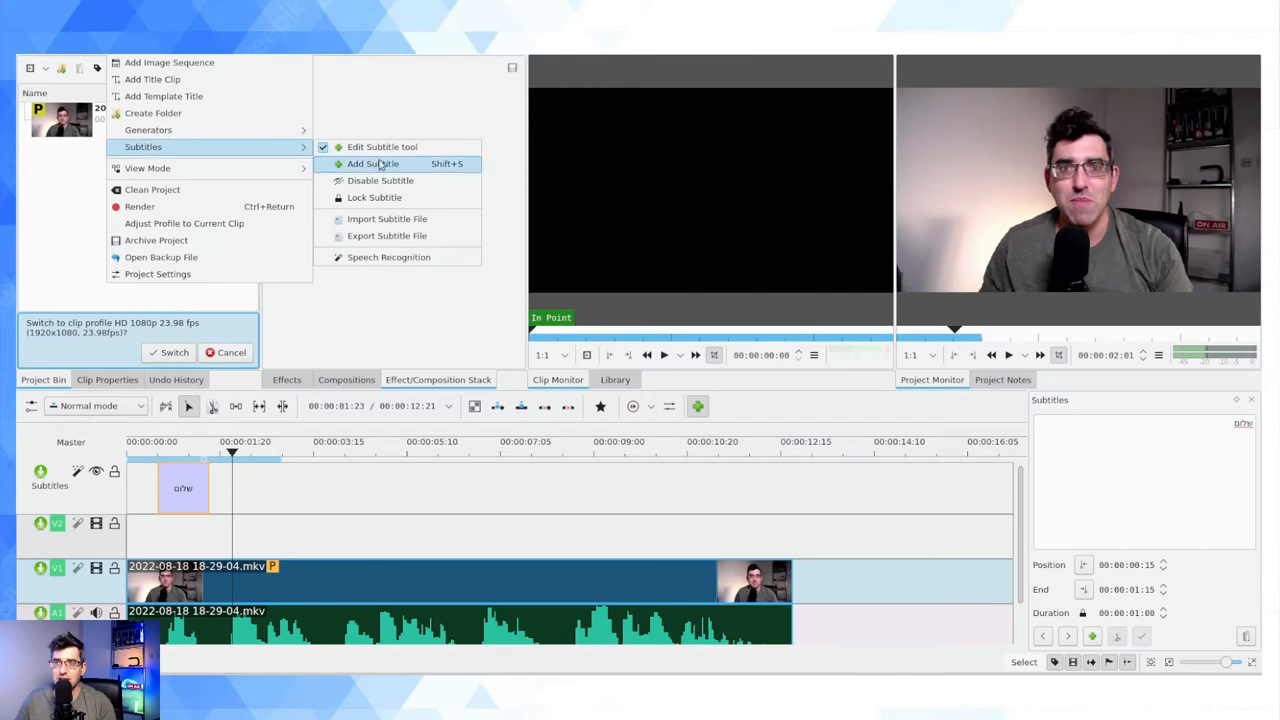
{"action": "left_click", "coordinate": [372, 164]}
{"action": "type", "text": "קוראים לי דניאל"}
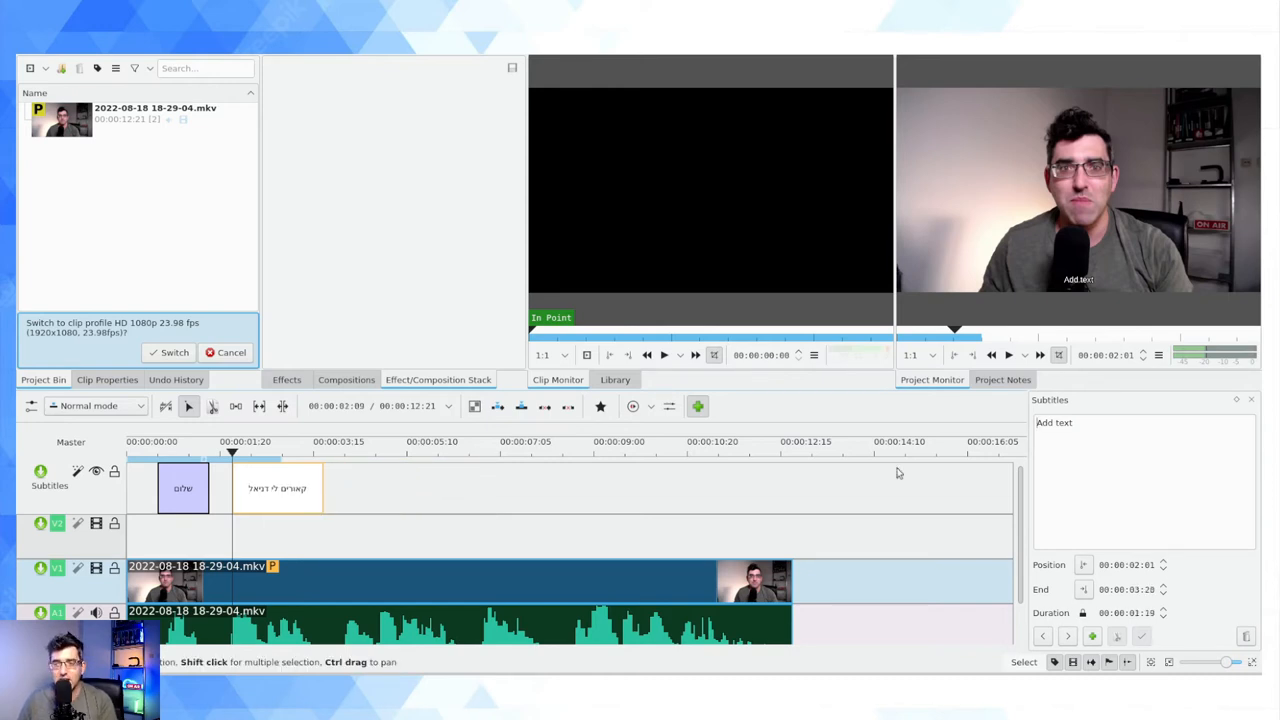
{"action": "left_click", "coordinate": [278, 488]}
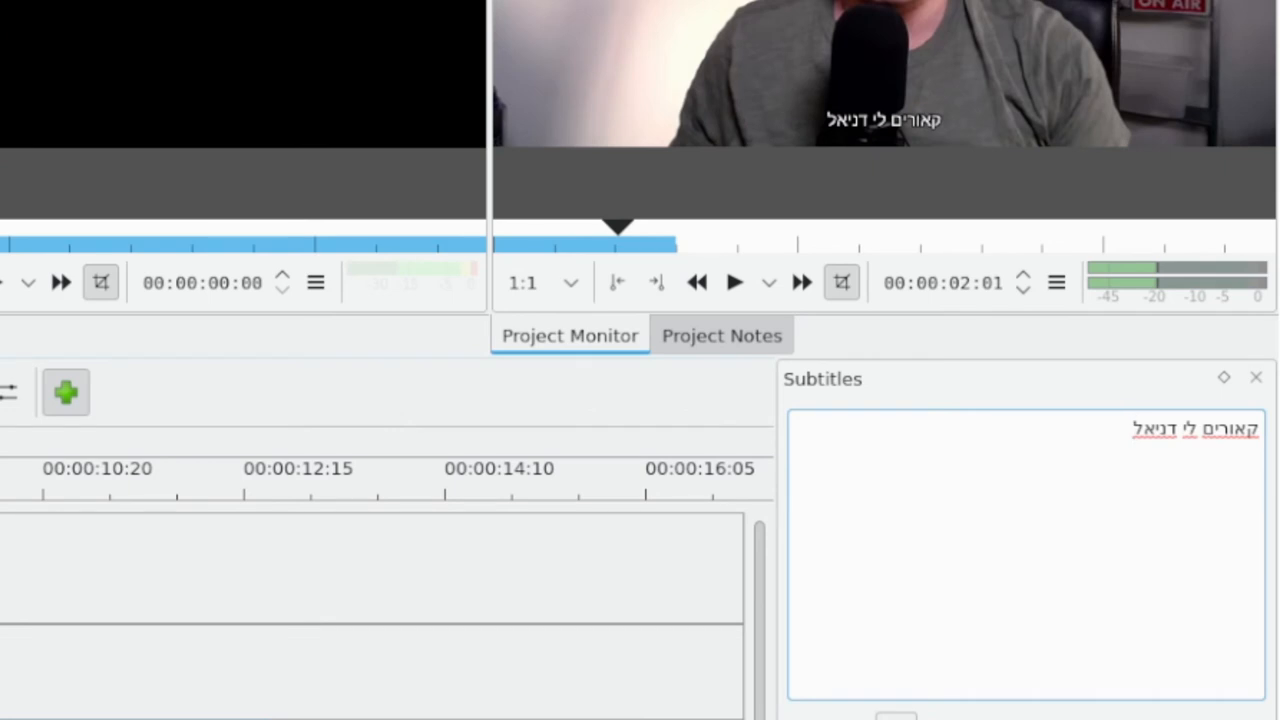
{"action": "mouse_move", "coordinate": [950, 138]}
{"action": "type", "text": "."}
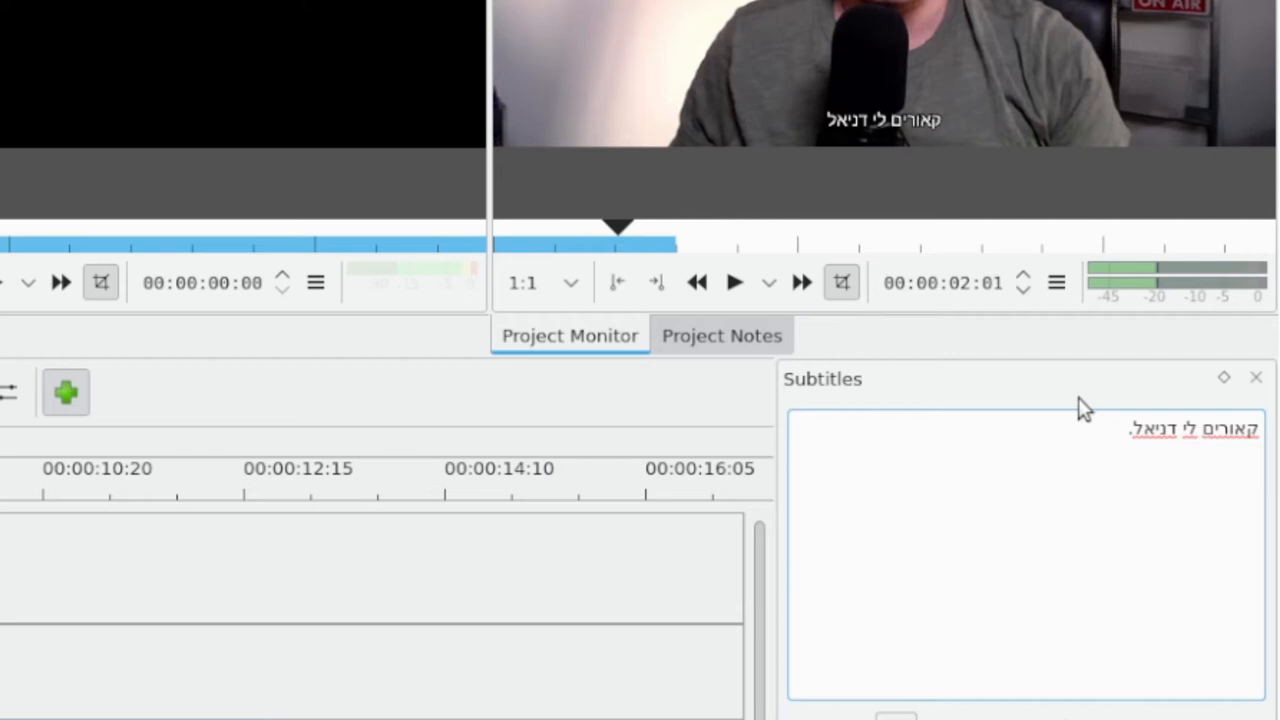
{"action": "mouse_move", "coordinate": [1084, 410]}
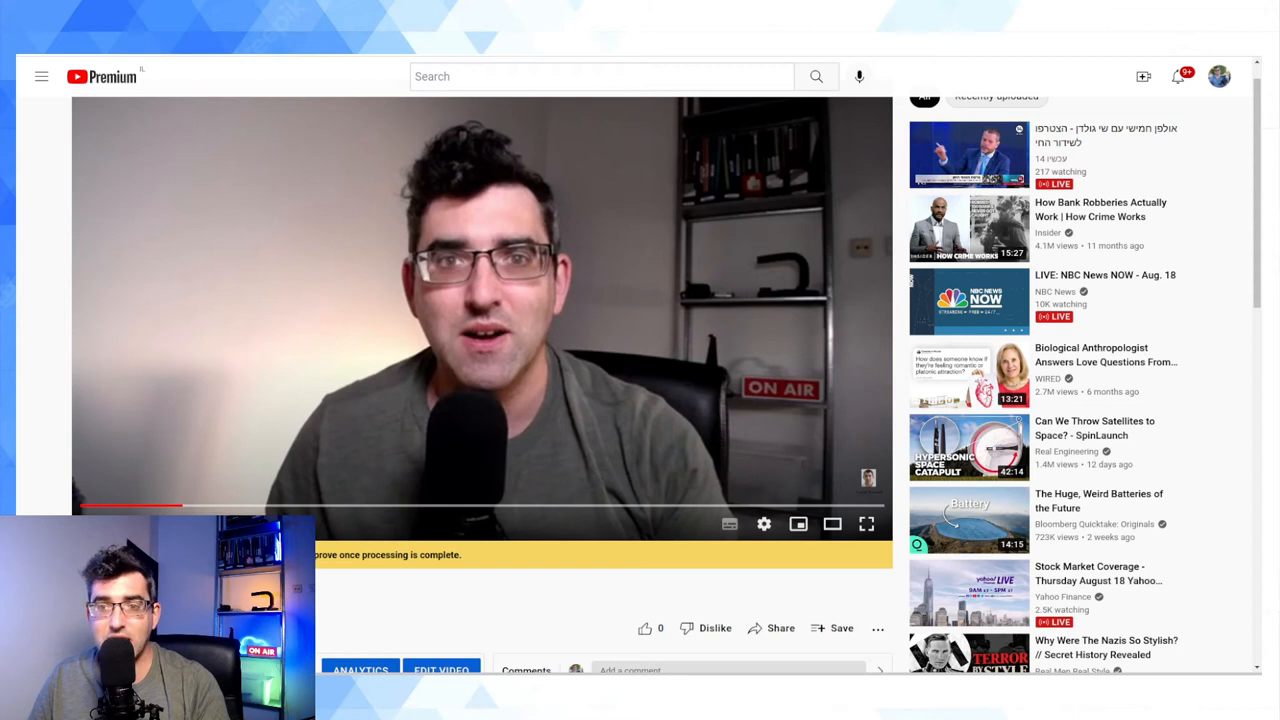
{"action": "mouse_move", "coordinate": [700, 566]}
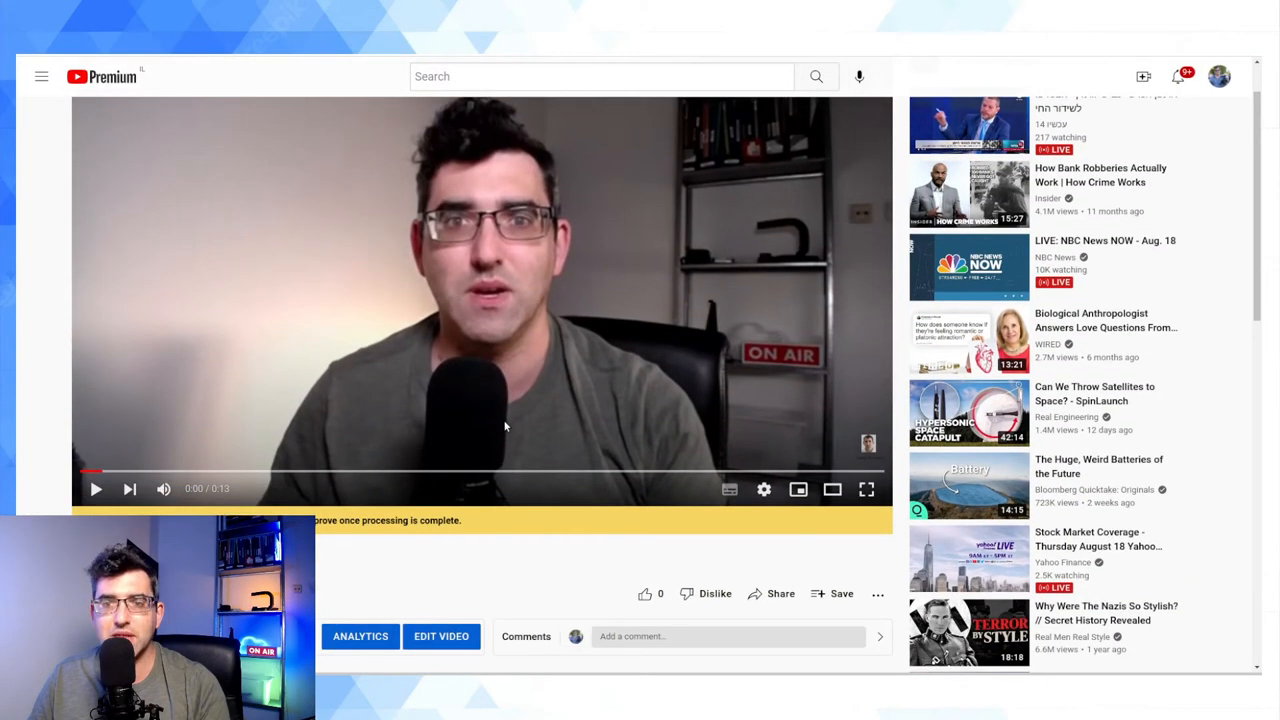
{"action": "mouse_move", "coordinate": [96, 488]}
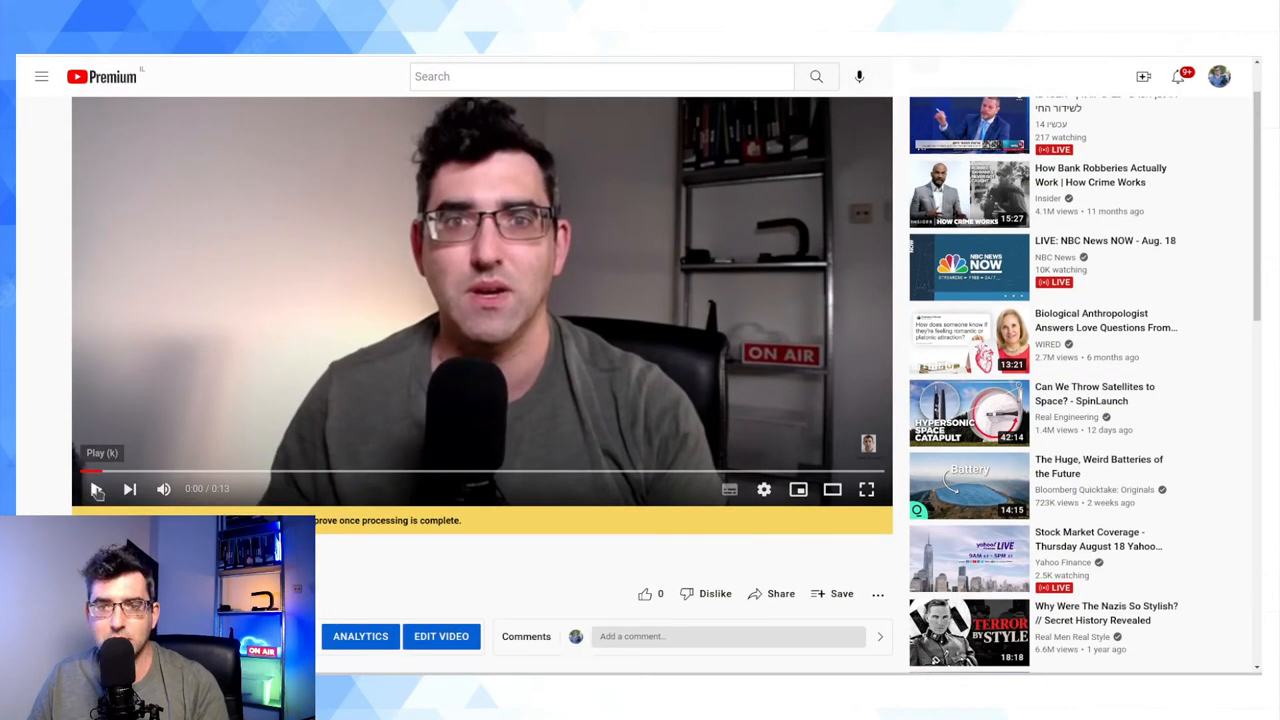
Play the uploaded clip to see the burned-in Hebrew subtitles.
{"action": "left_click", "coordinate": [96, 488]}
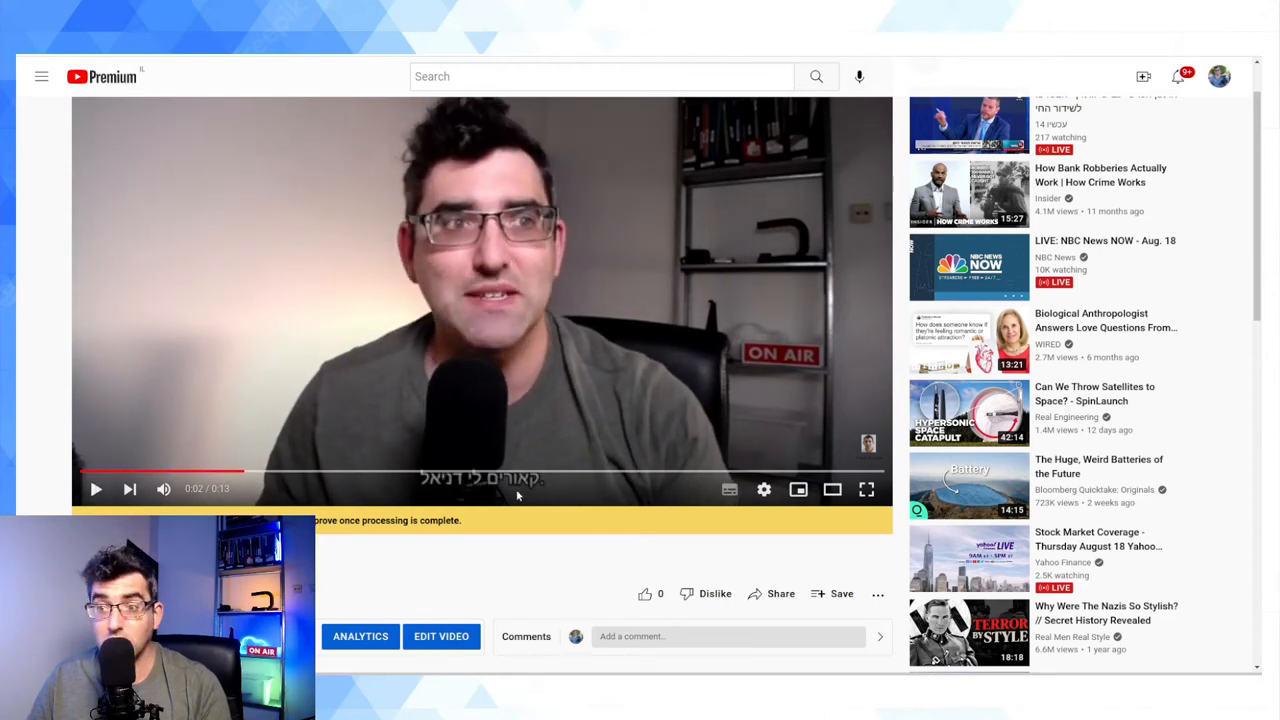
{"action": "mouse_move", "coordinate": [430, 492]}
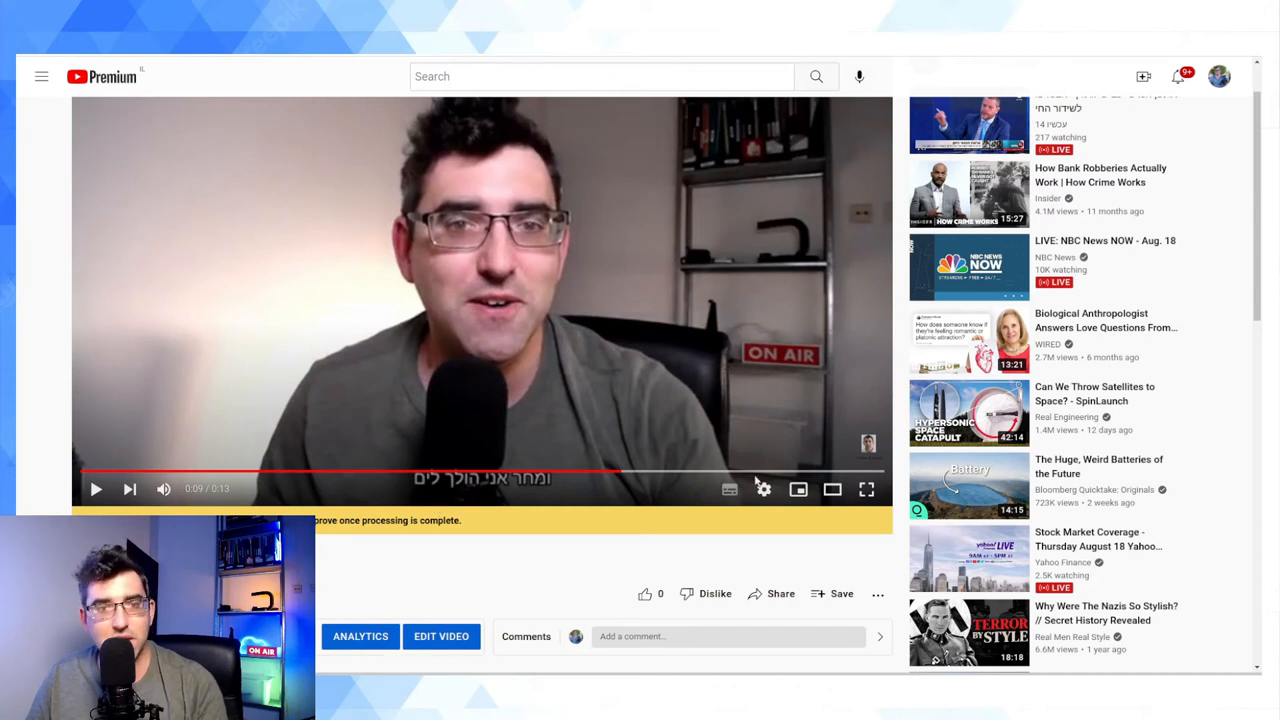
{"action": "mouse_move", "coordinate": [462, 458]}
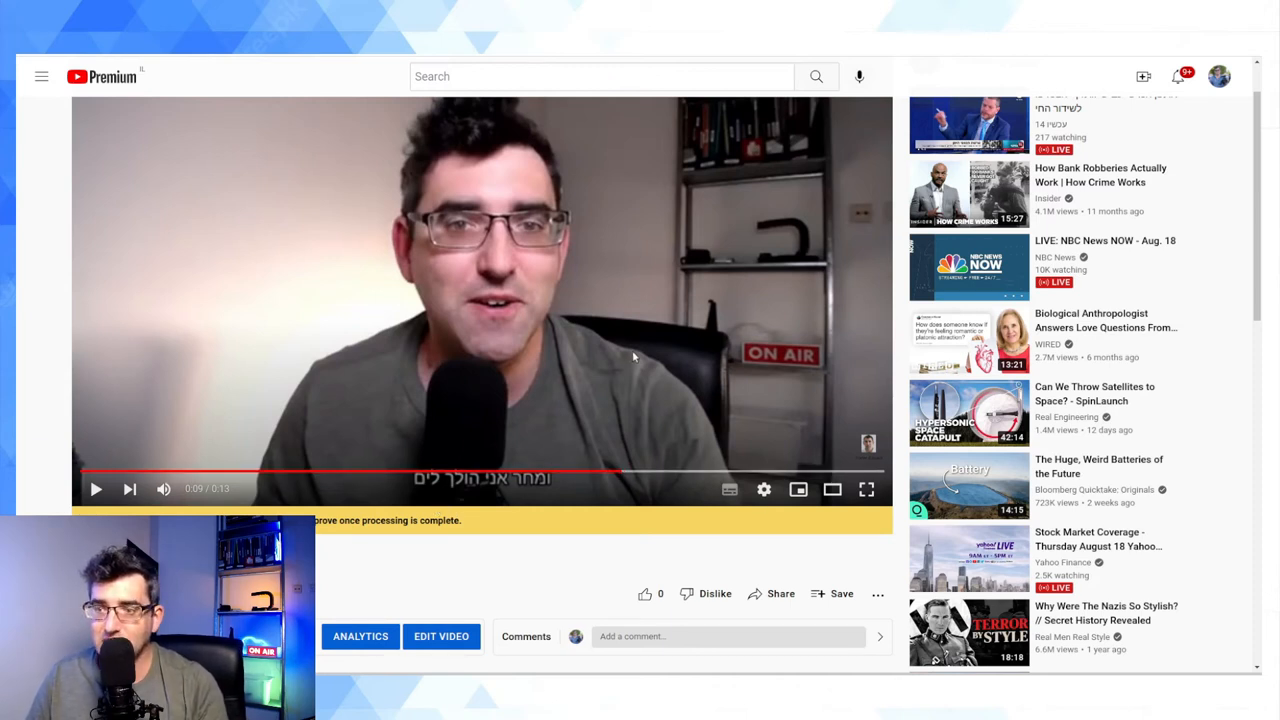
{"action": "scroll", "scroll_direction": "down", "scroll_amount": 3}
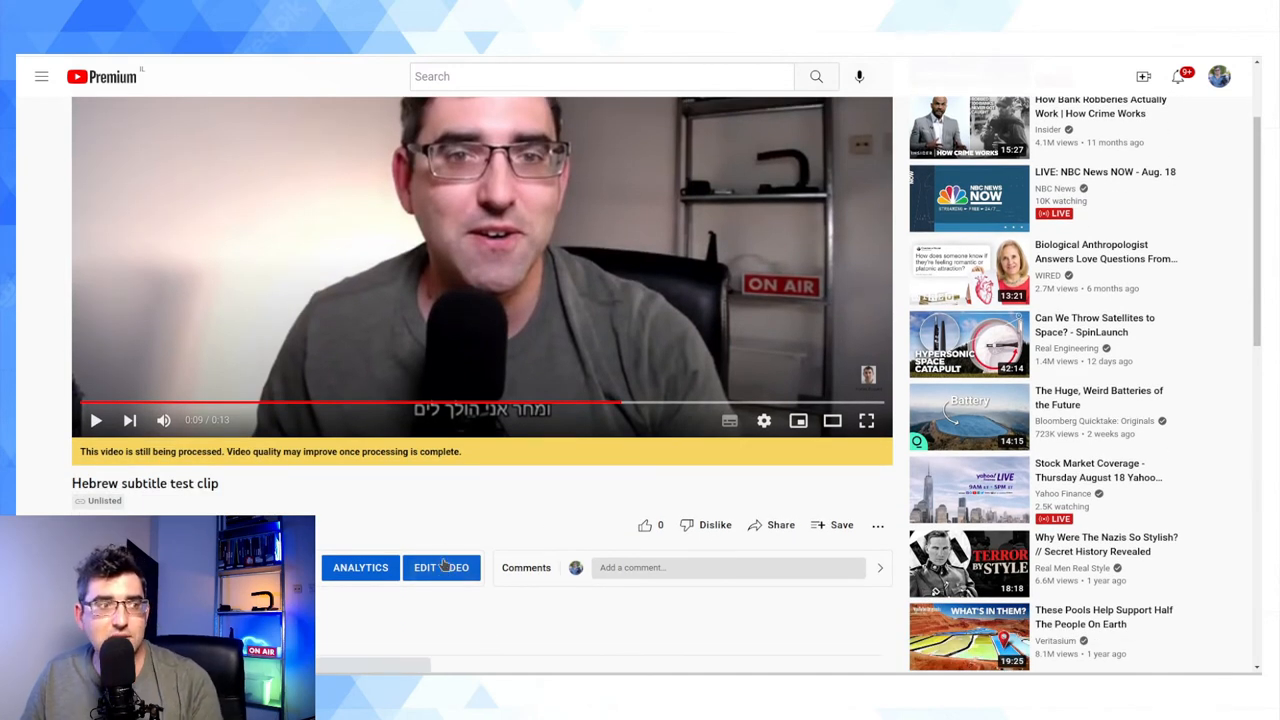
Go to the video's Subtitles page and bring up the Add Language list.
{"action": "left_click", "coordinate": [440, 568]}
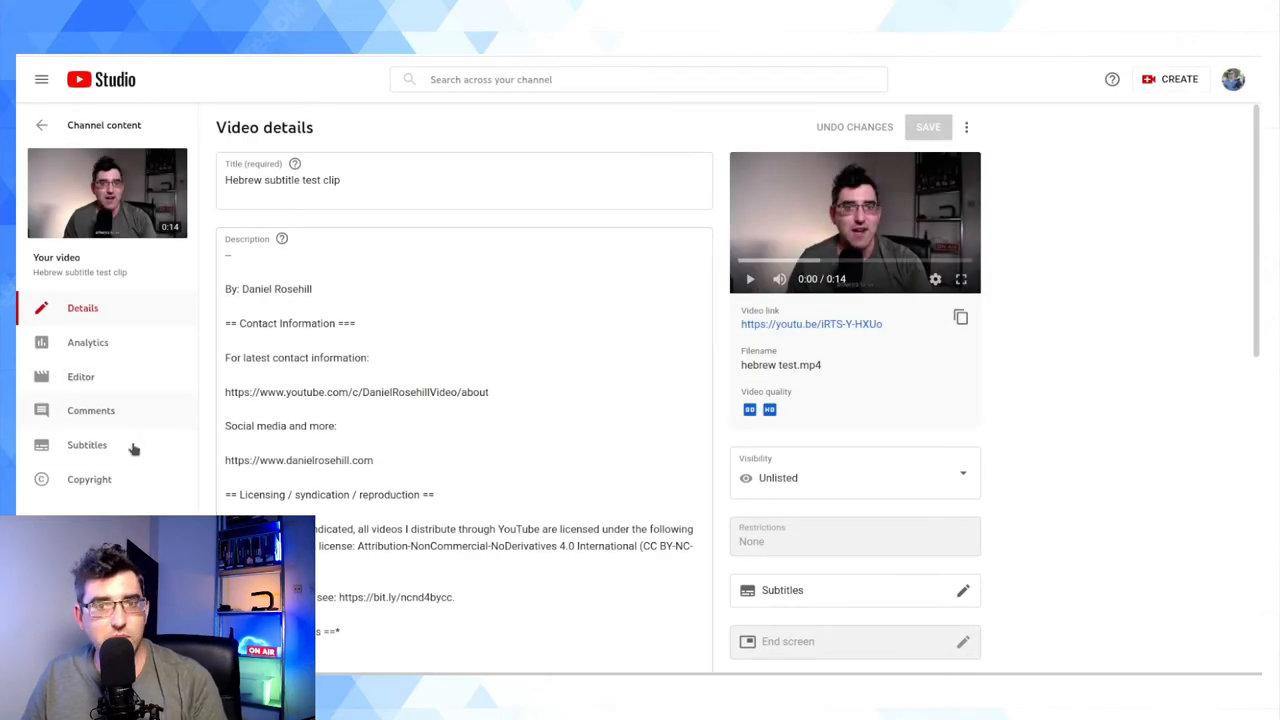
{"action": "left_click", "coordinate": [88, 444]}
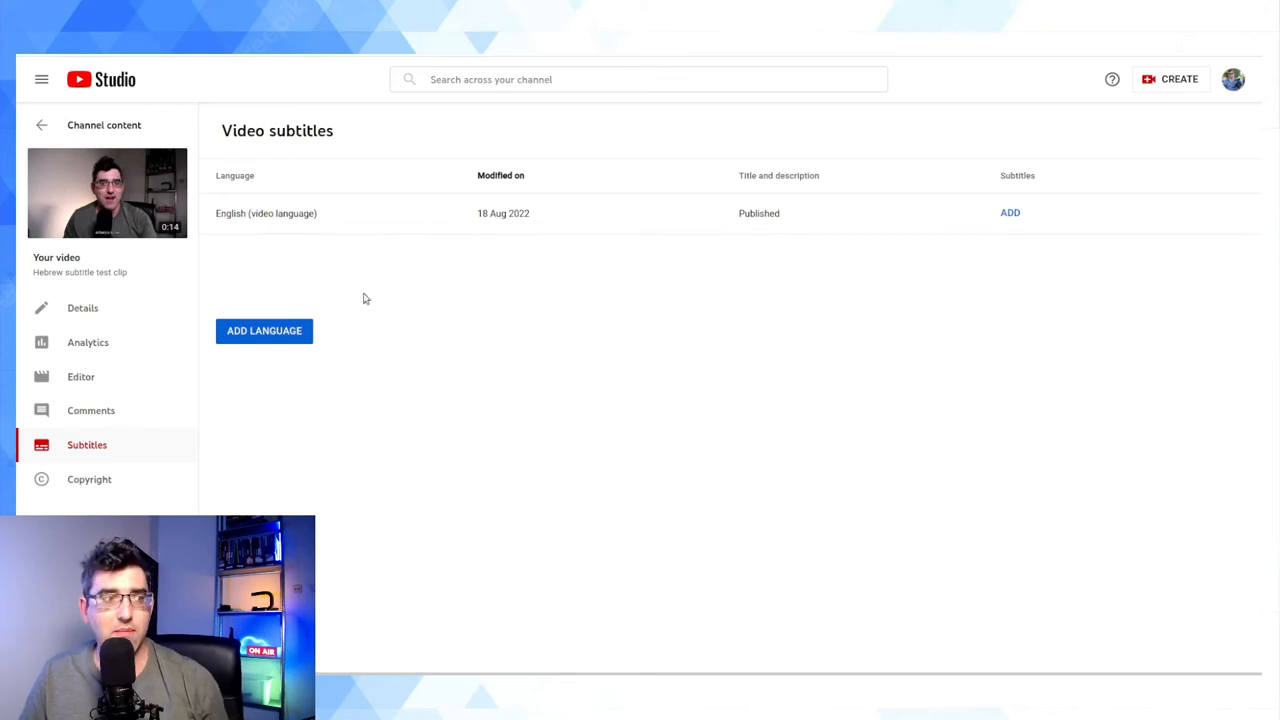
{"action": "mouse_move", "coordinate": [520, 278]}
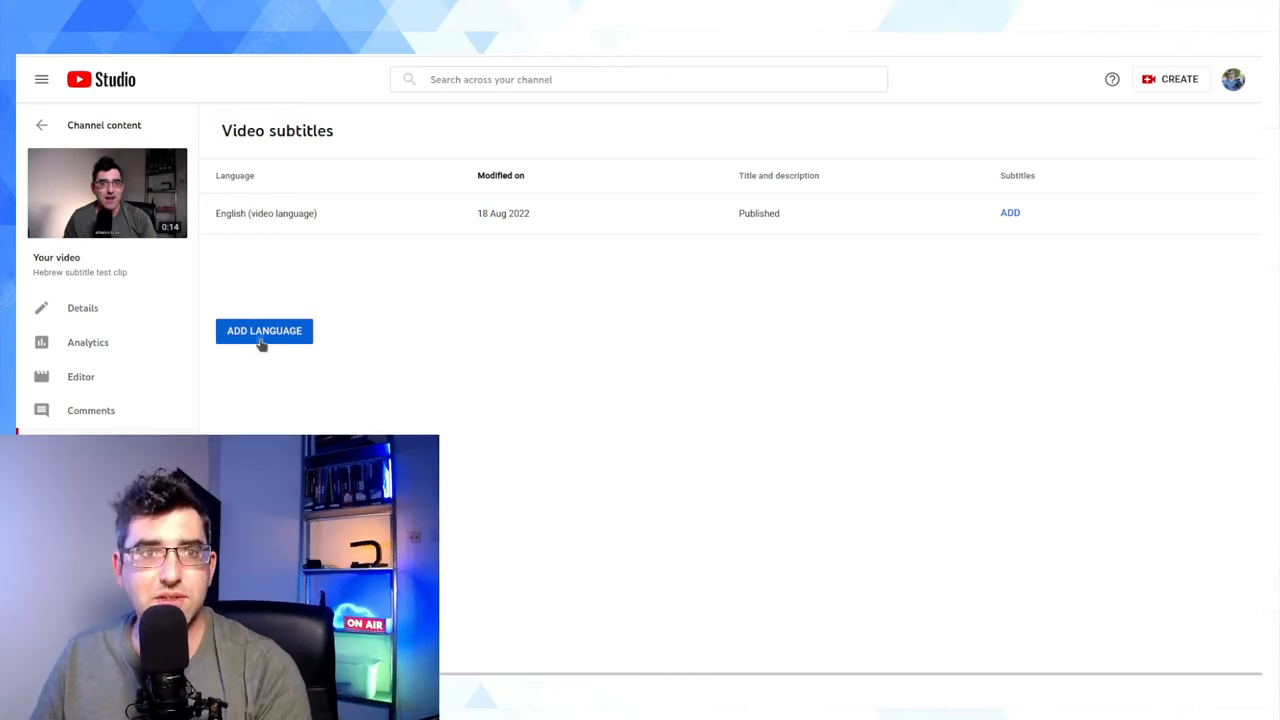
{"action": "left_click", "coordinate": [264, 330]}
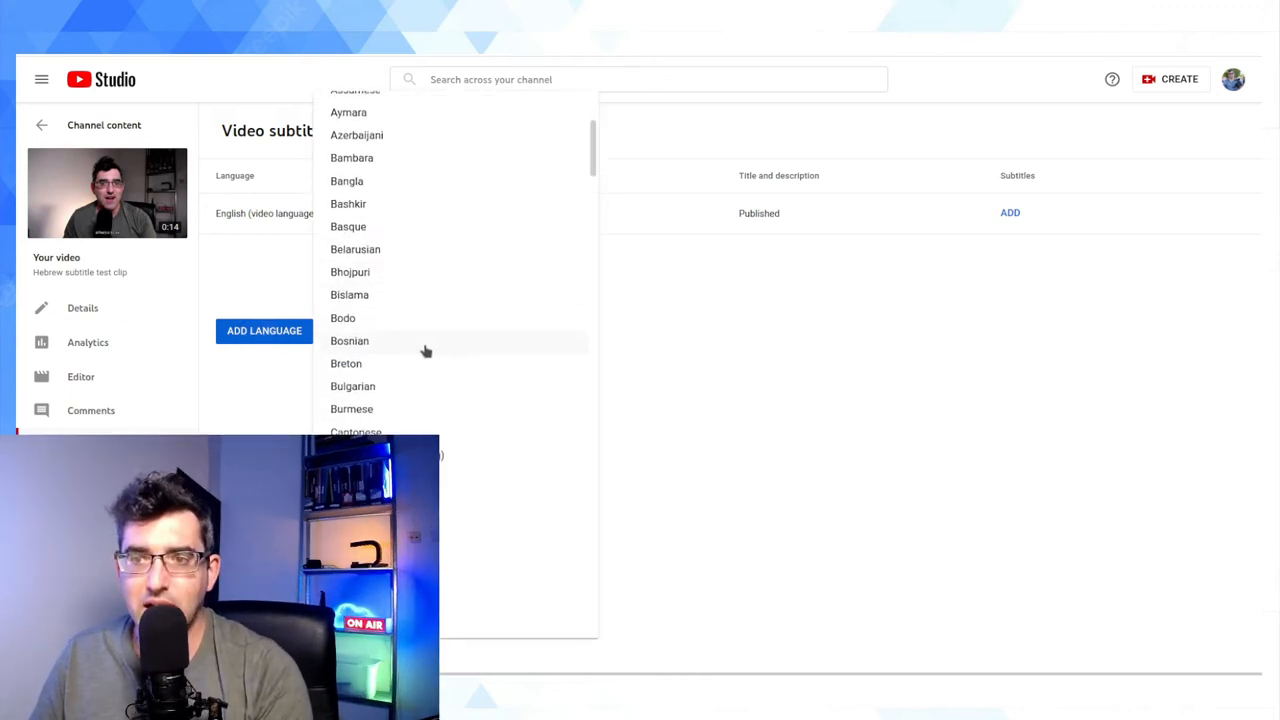
Add Hebrew as a subtitle language, cancelling the title and description translation.
{"action": "scroll", "scroll_direction": "down", "scroll_amount": 3}
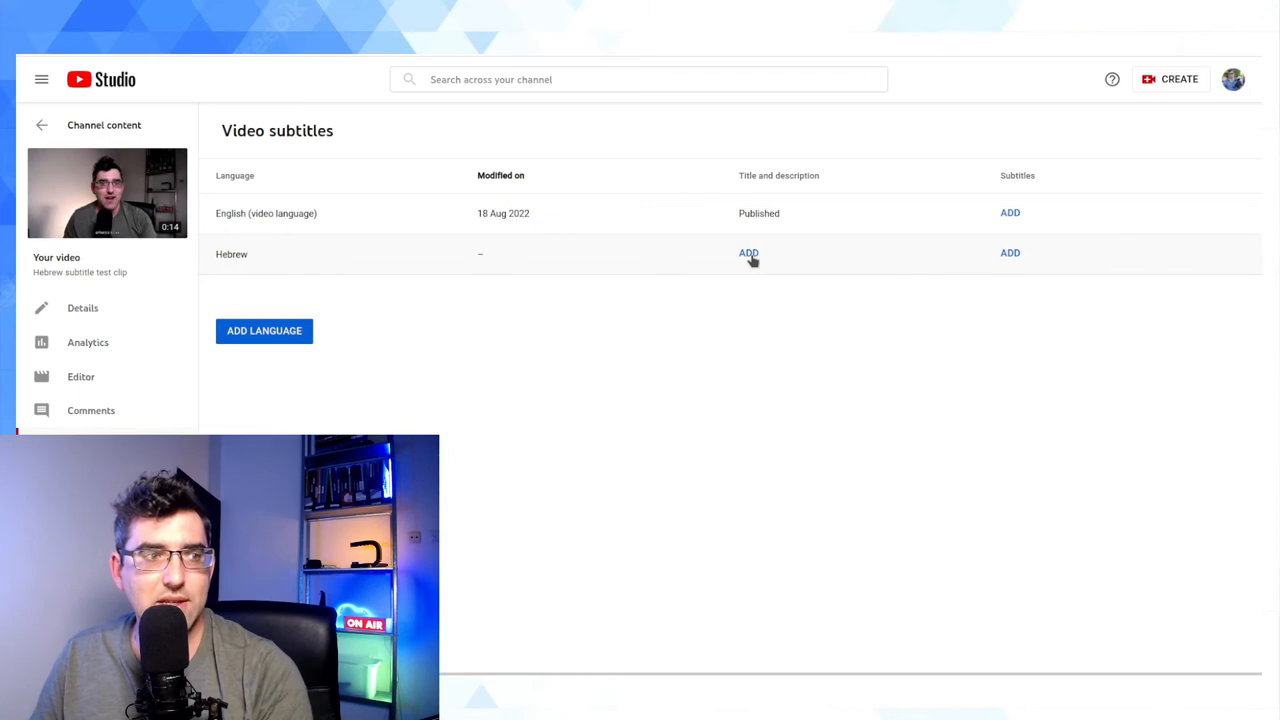
{"action": "left_click", "coordinate": [748, 252]}
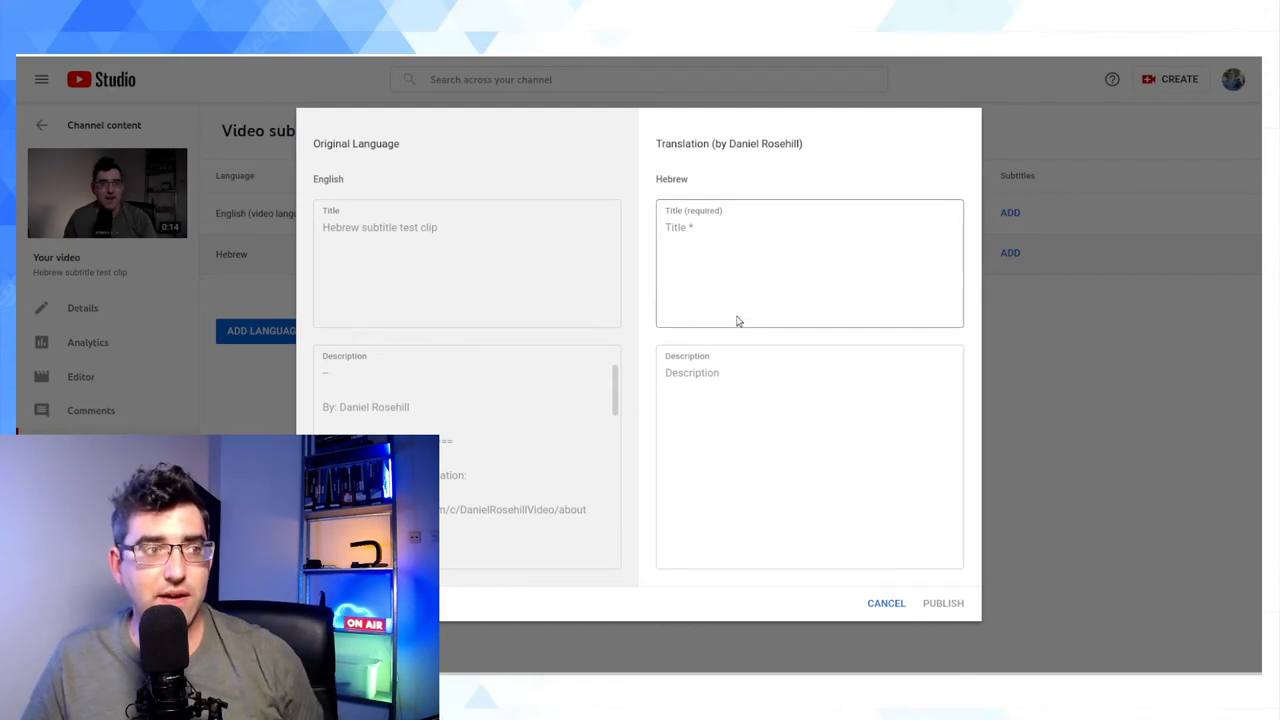
{"action": "mouse_move", "coordinate": [724, 310]}
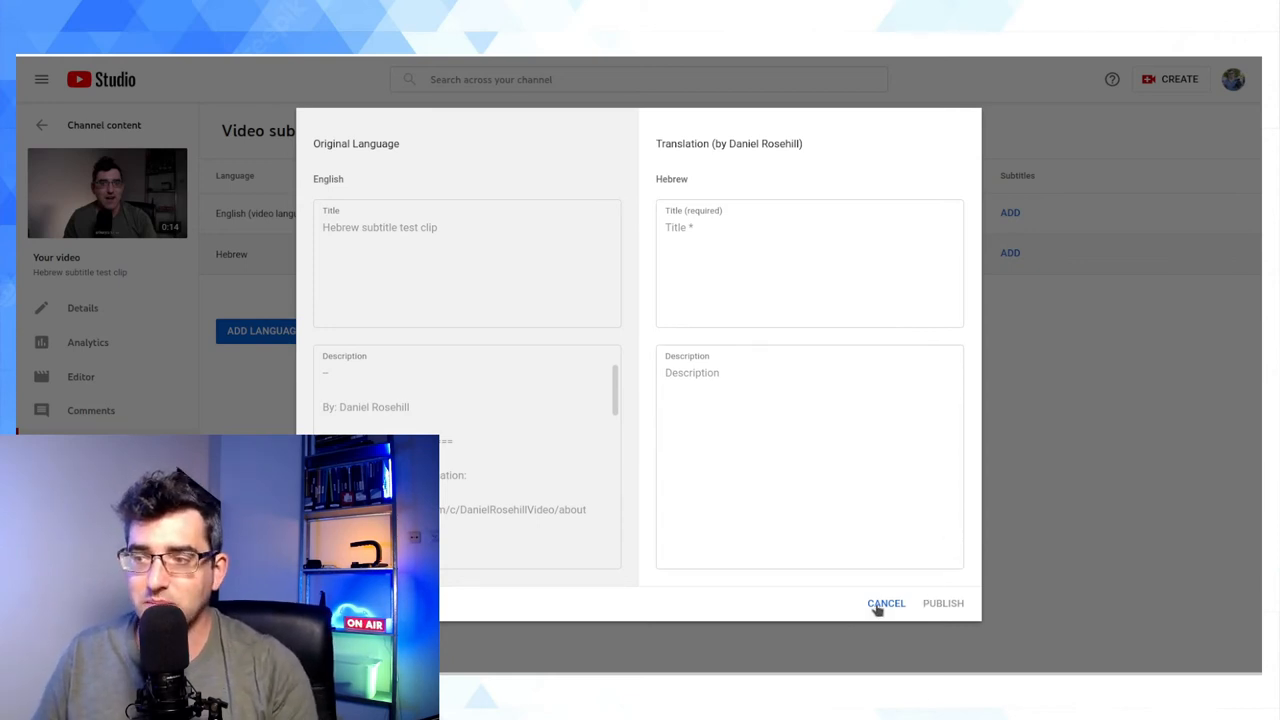
{"action": "left_click", "coordinate": [886, 604]}
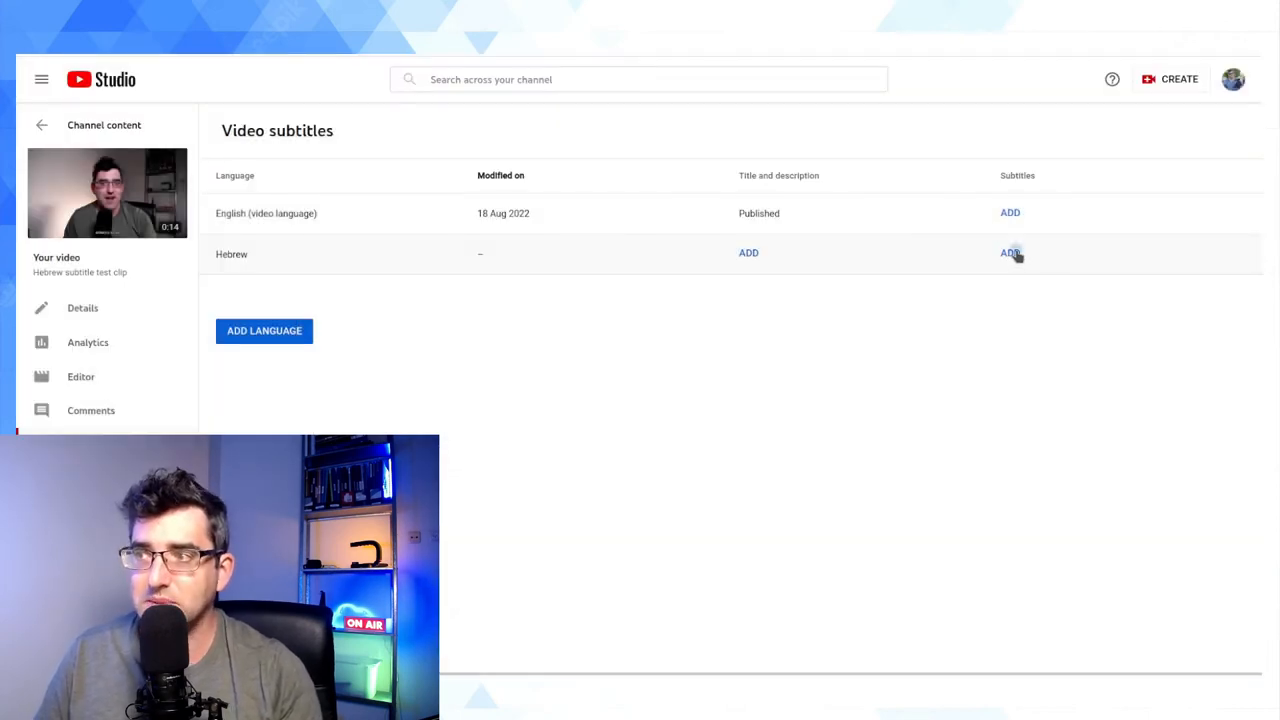
Start typing Hebrew subtitles manually with a first caption reading שלום.
{"action": "left_click", "coordinate": [1010, 252]}
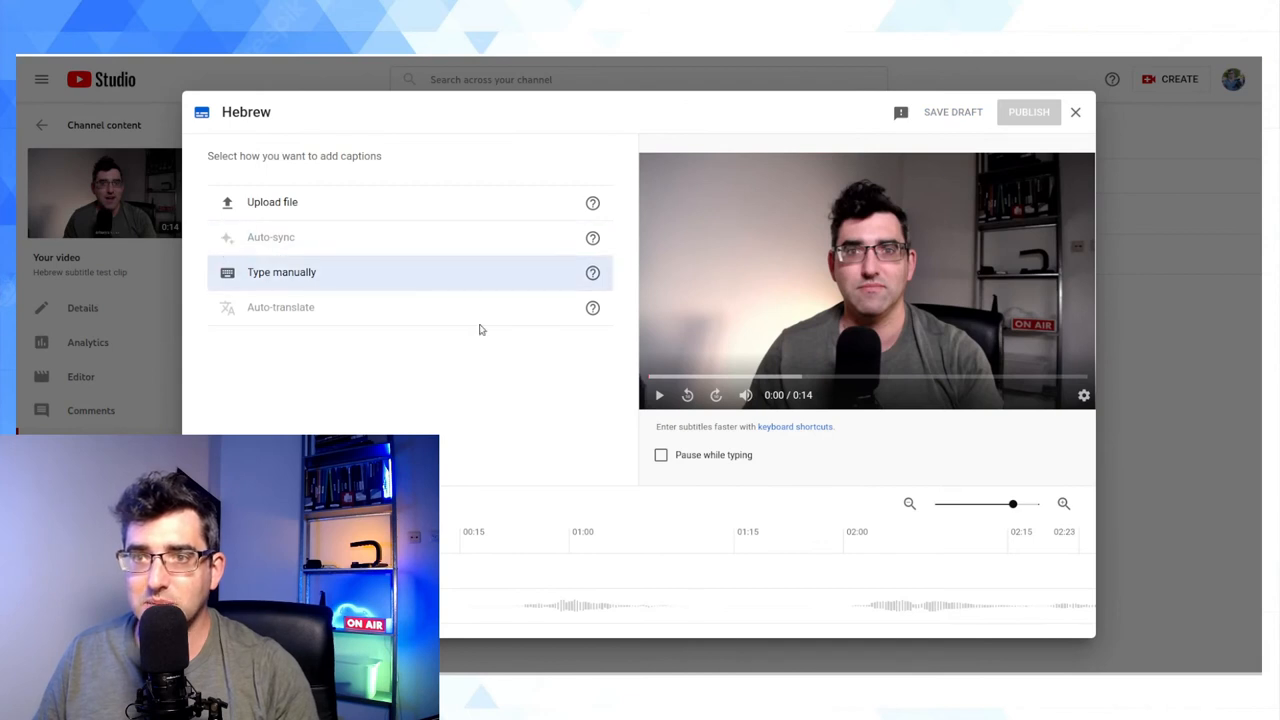
{"action": "left_click", "coordinate": [280, 272]}
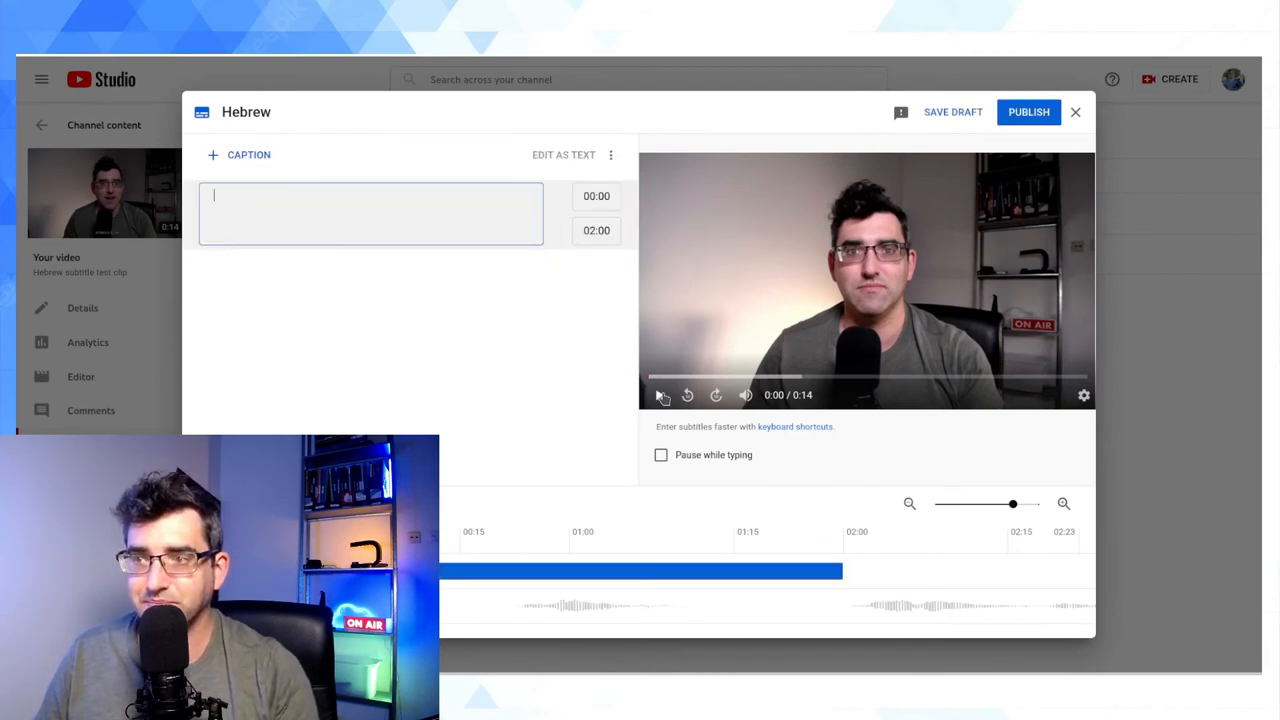
{"action": "left_click", "coordinate": [660, 394]}
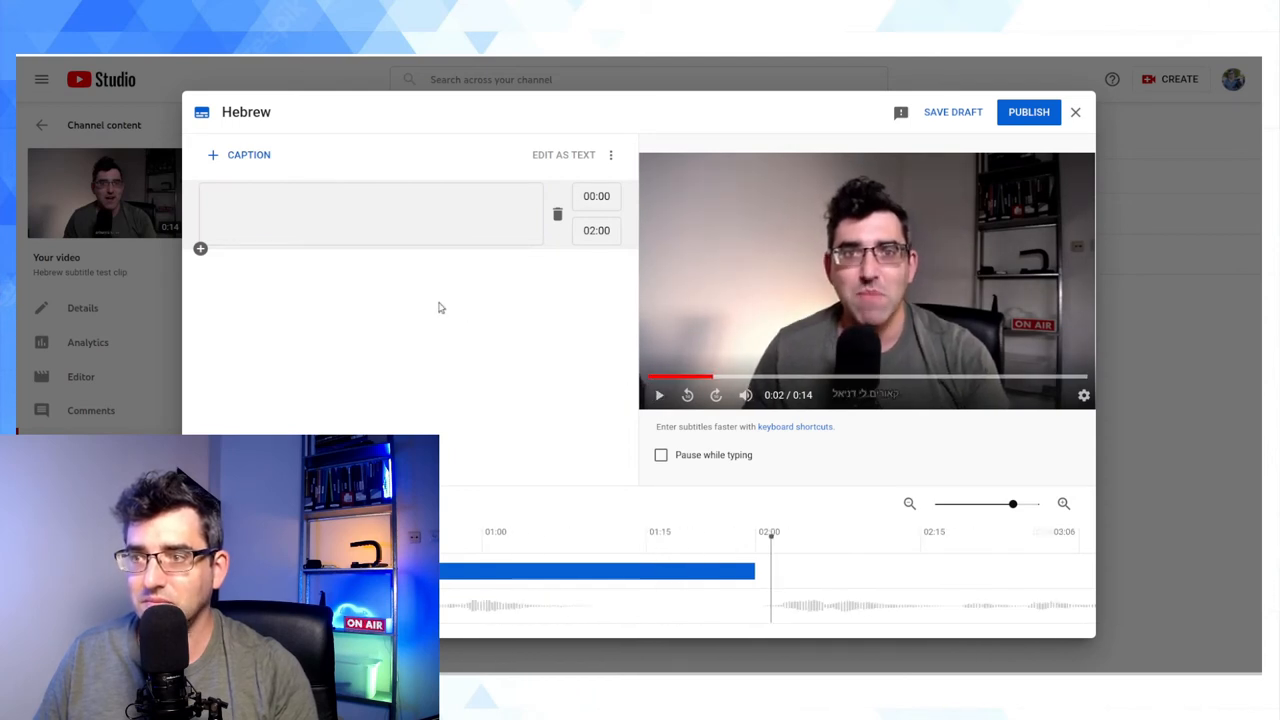
{"action": "type", "text": "שלום"}
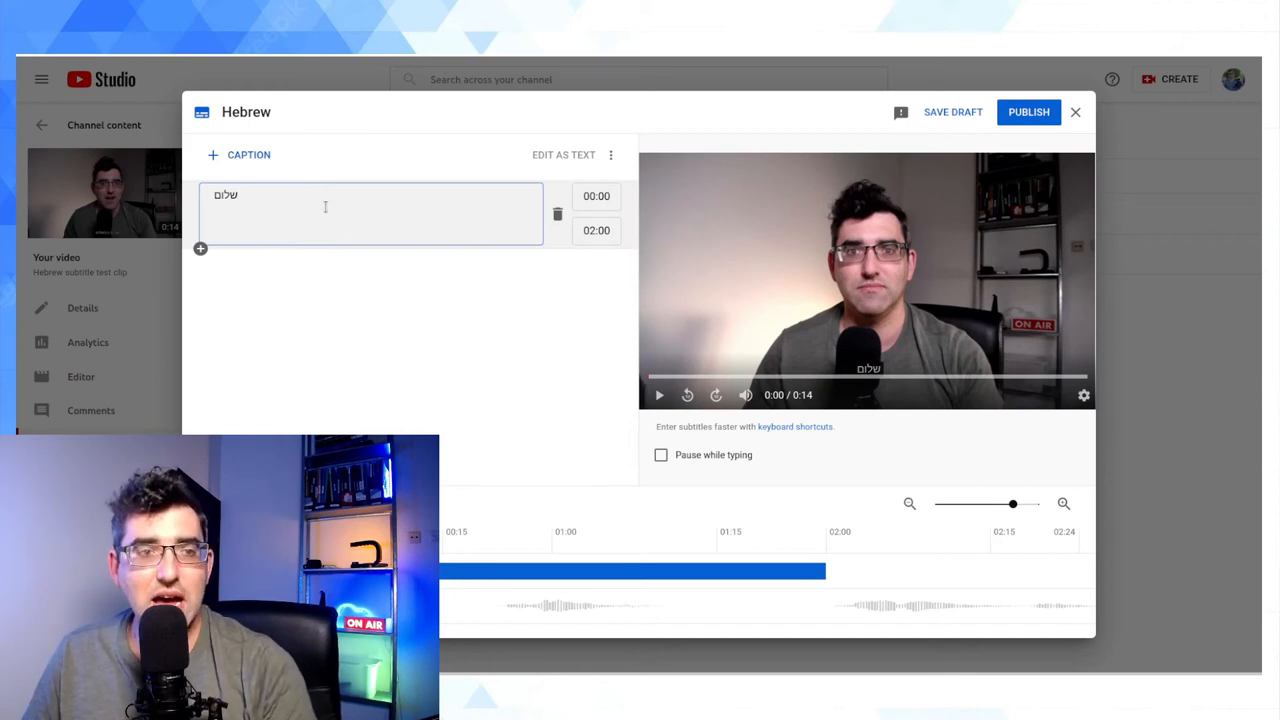
Set the שלום caption's writing direction to Right to Left and preview it.
{"action": "right_click", "coordinate": [324, 206]}
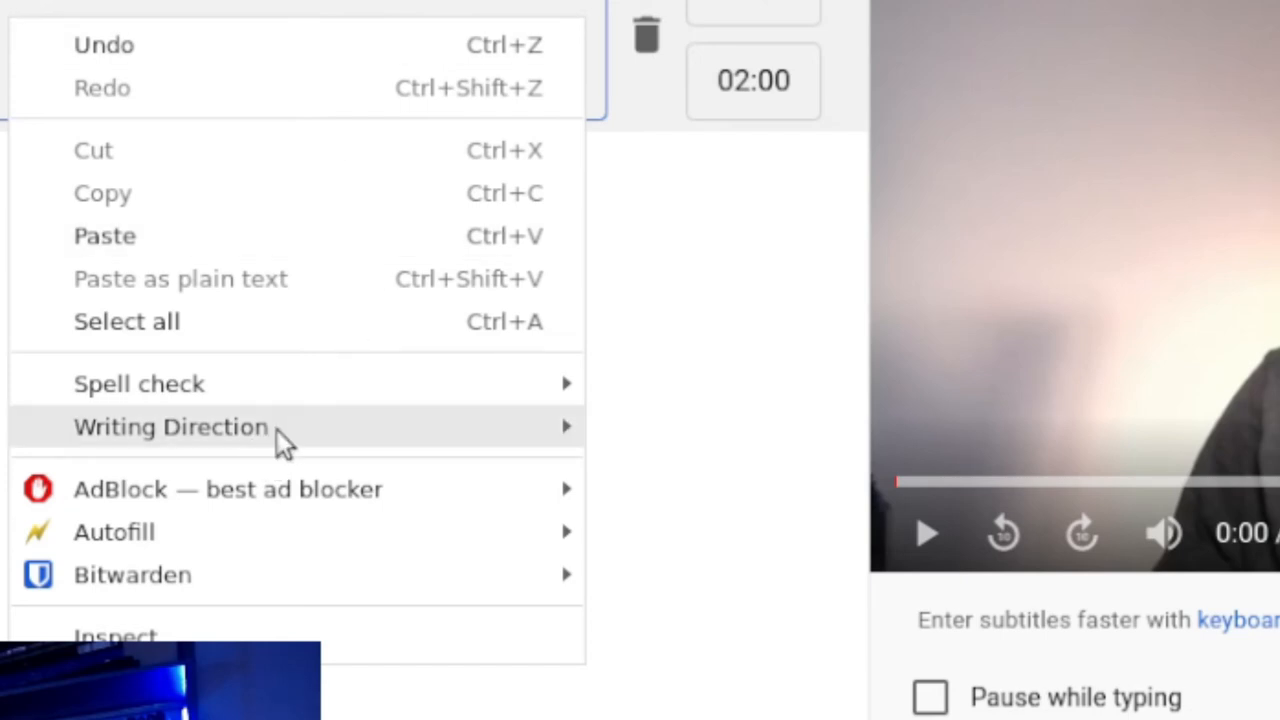
{"action": "mouse_move", "coordinate": [170, 428]}
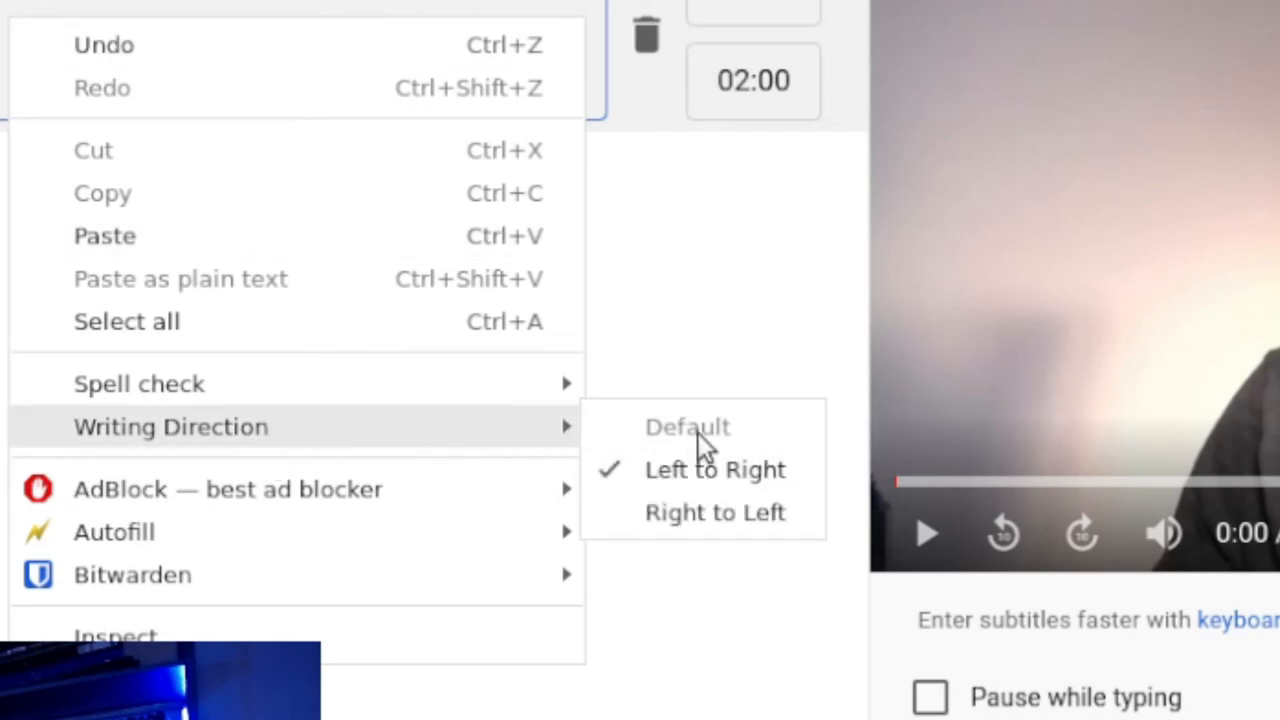
{"action": "mouse_move", "coordinate": [714, 512]}
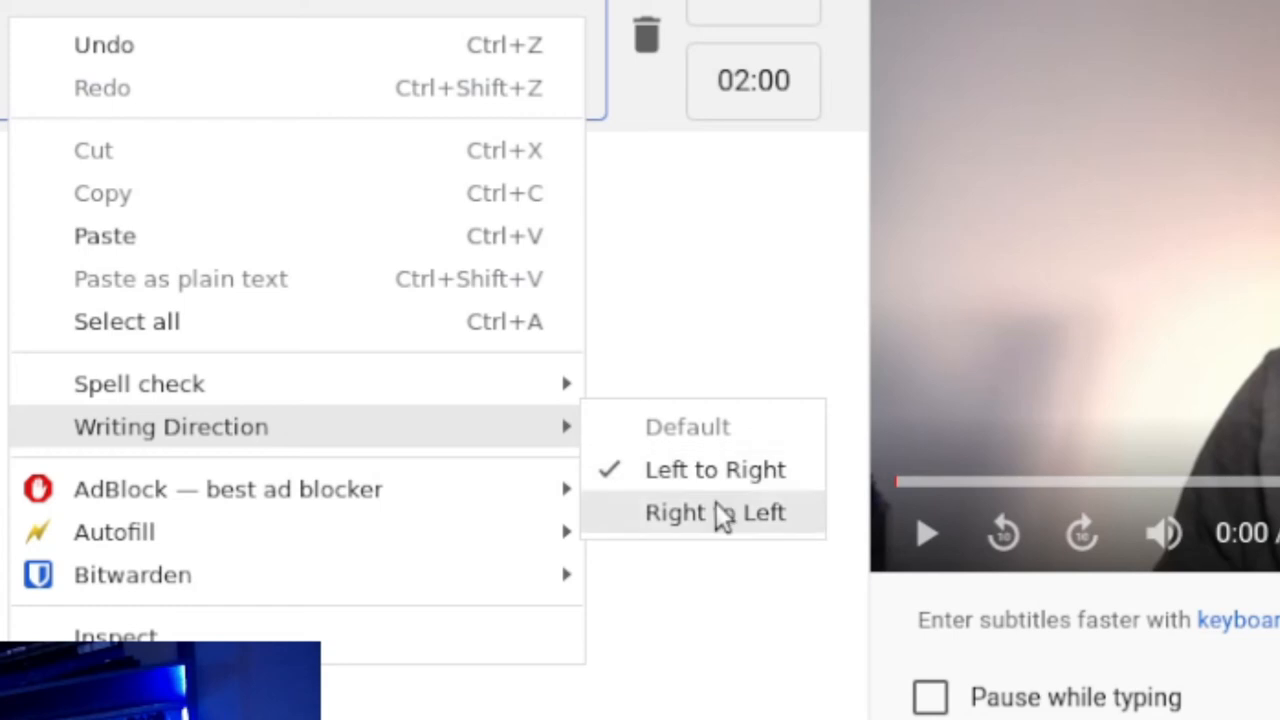
{"action": "left_click", "coordinate": [716, 512]}
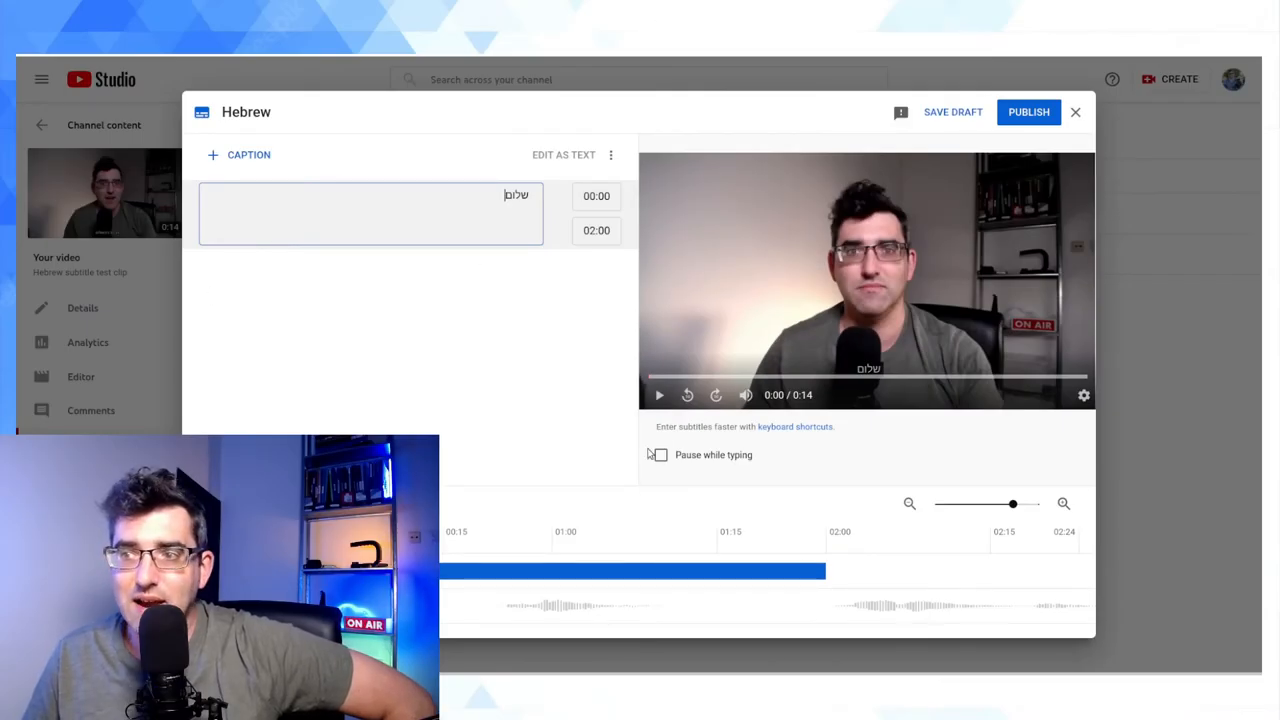
{"action": "left_click", "coordinate": [660, 394]}
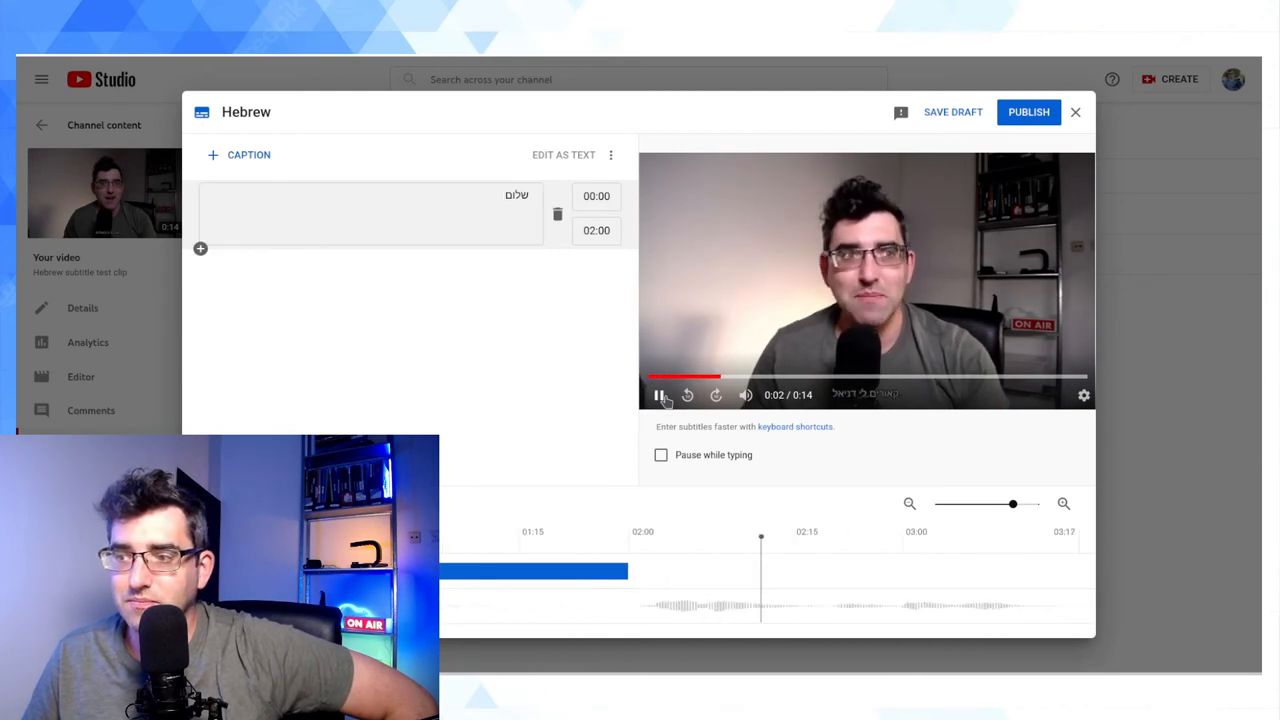
Add a second caption קאורים לי דניאל and set it right-to-left.
{"action": "left_click", "coordinate": [660, 394]}
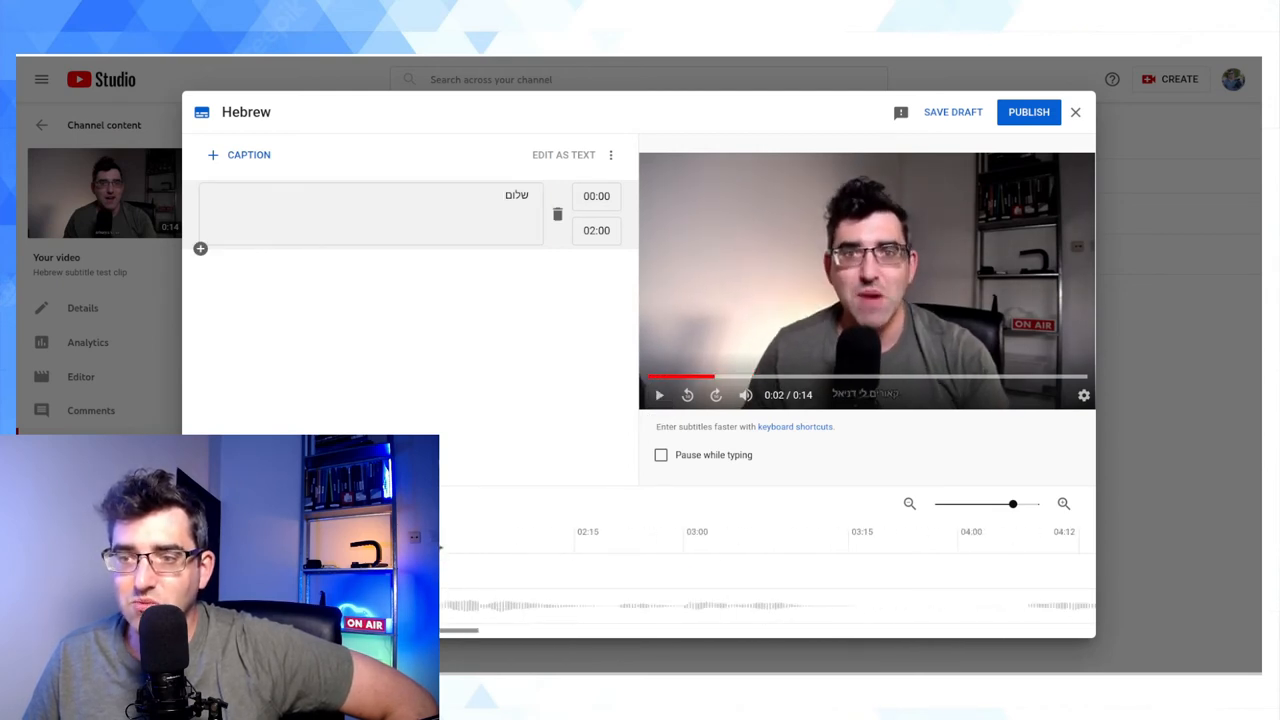
{"action": "left_click", "coordinate": [200, 248]}
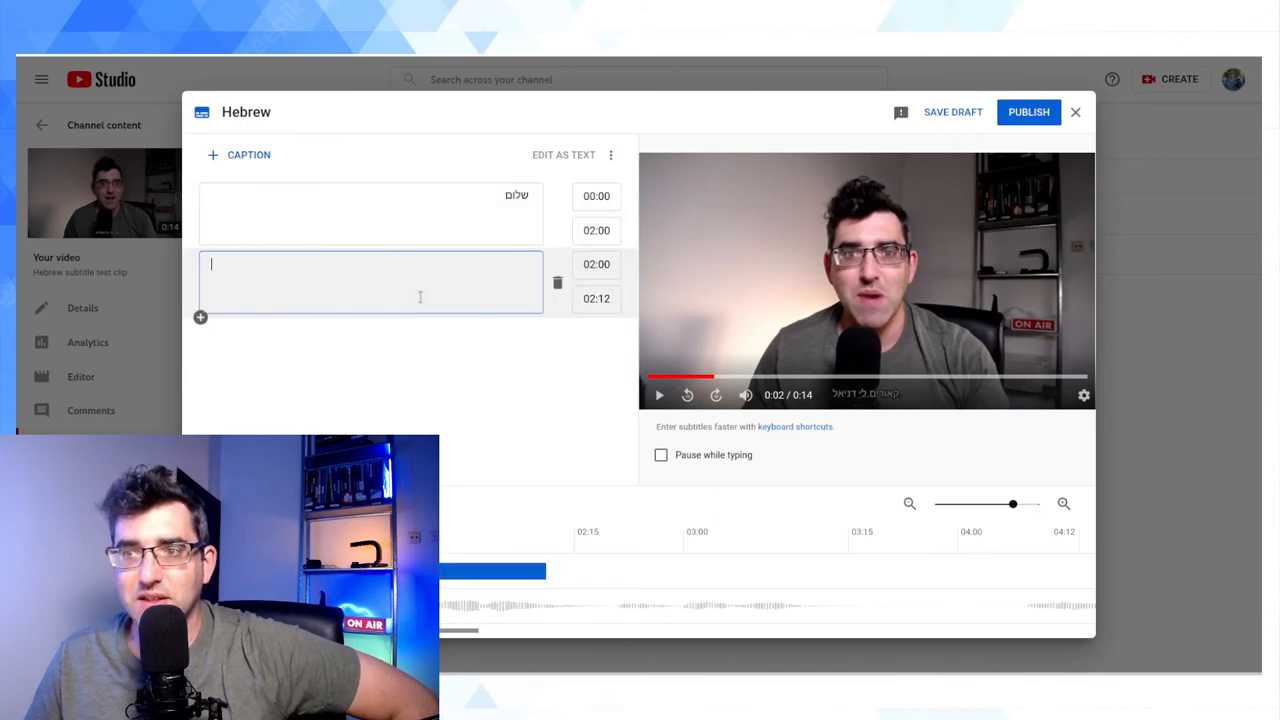
{"action": "type", "text": "eutrho"}
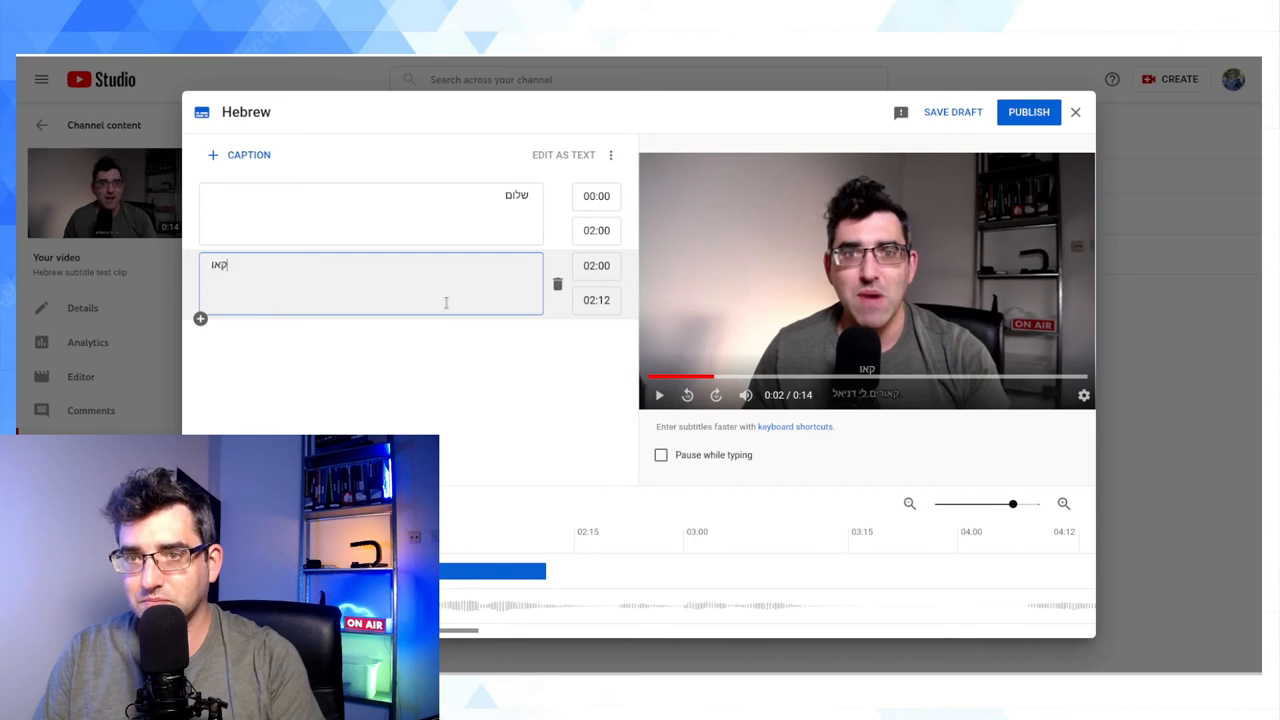
{"action": "type", "text": "קאורים לי דניאל"}
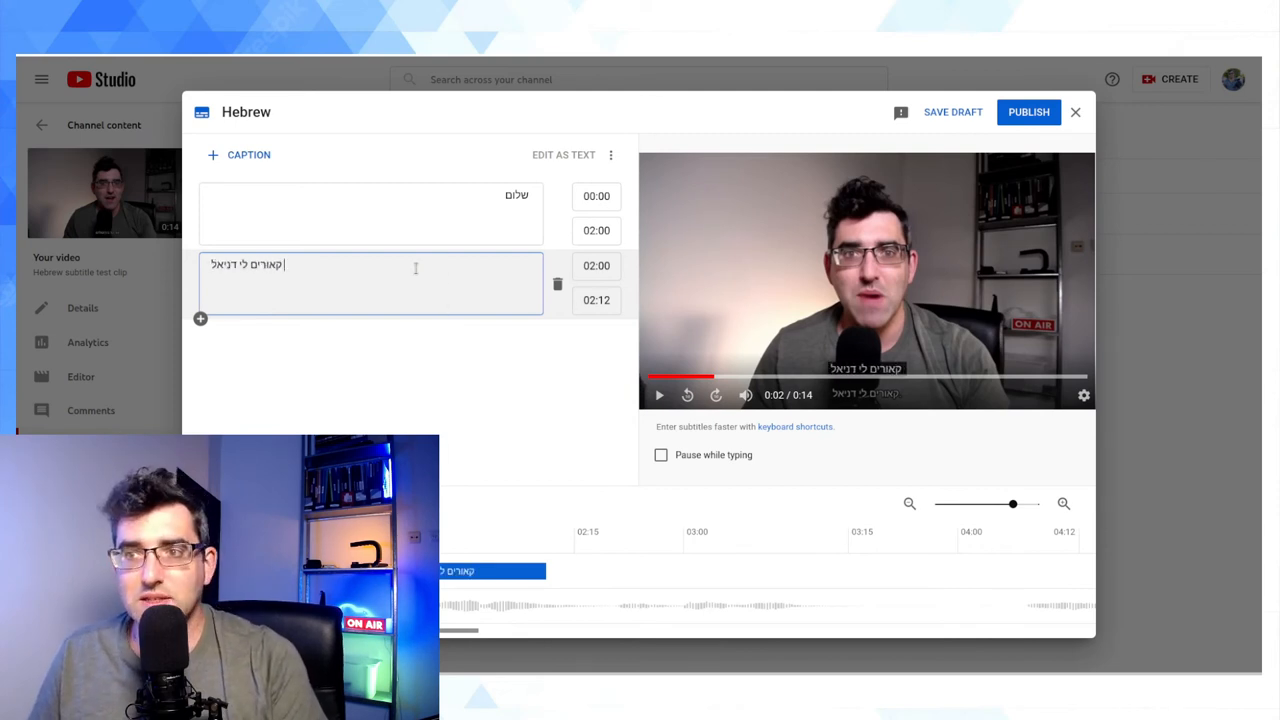
{"action": "right_click", "coordinate": [350, 280]}
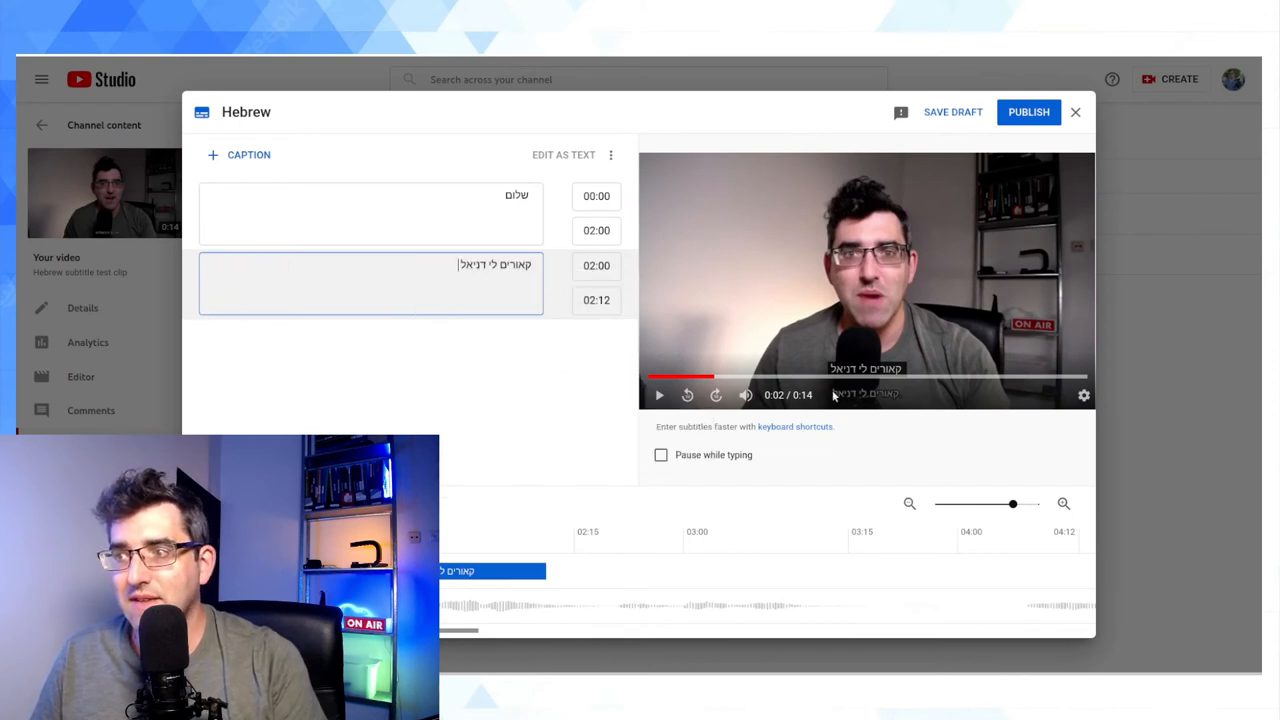
{"action": "mouse_move", "coordinate": [898, 344]}
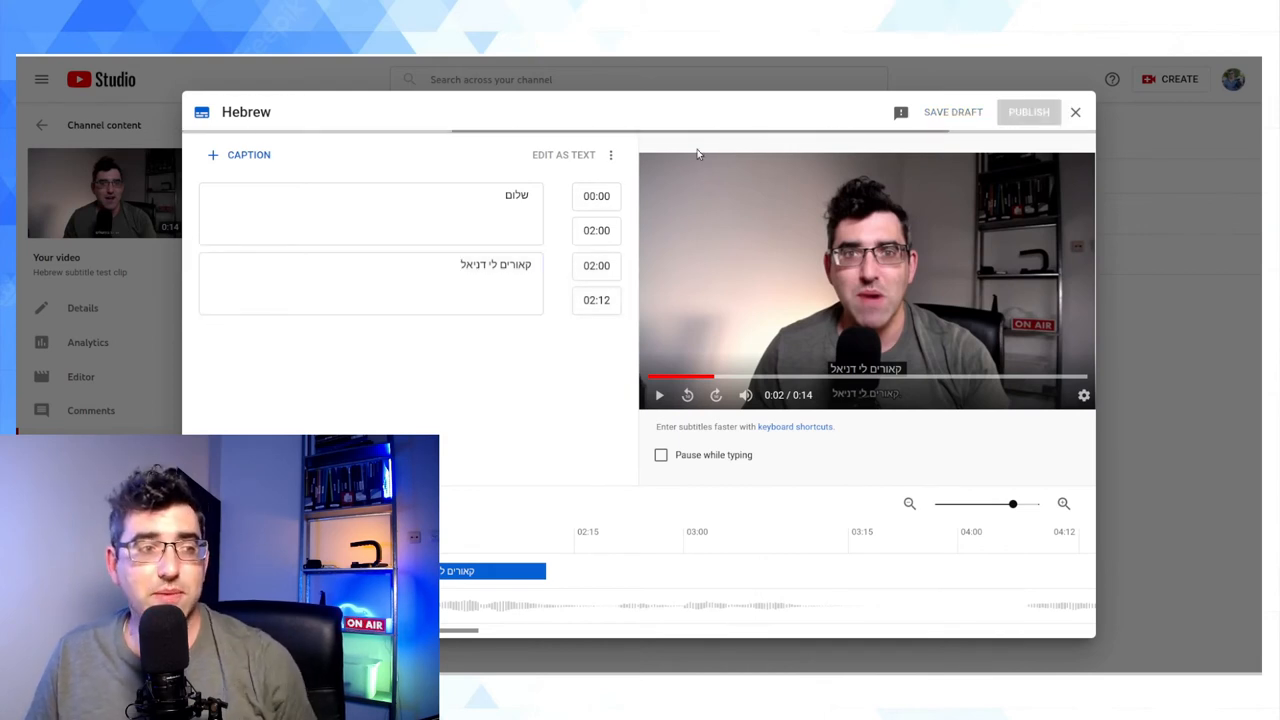
Play the video on its watch page with the Hebrew CC subtitles turned on.
{"action": "left_click", "coordinate": [1028, 112]}
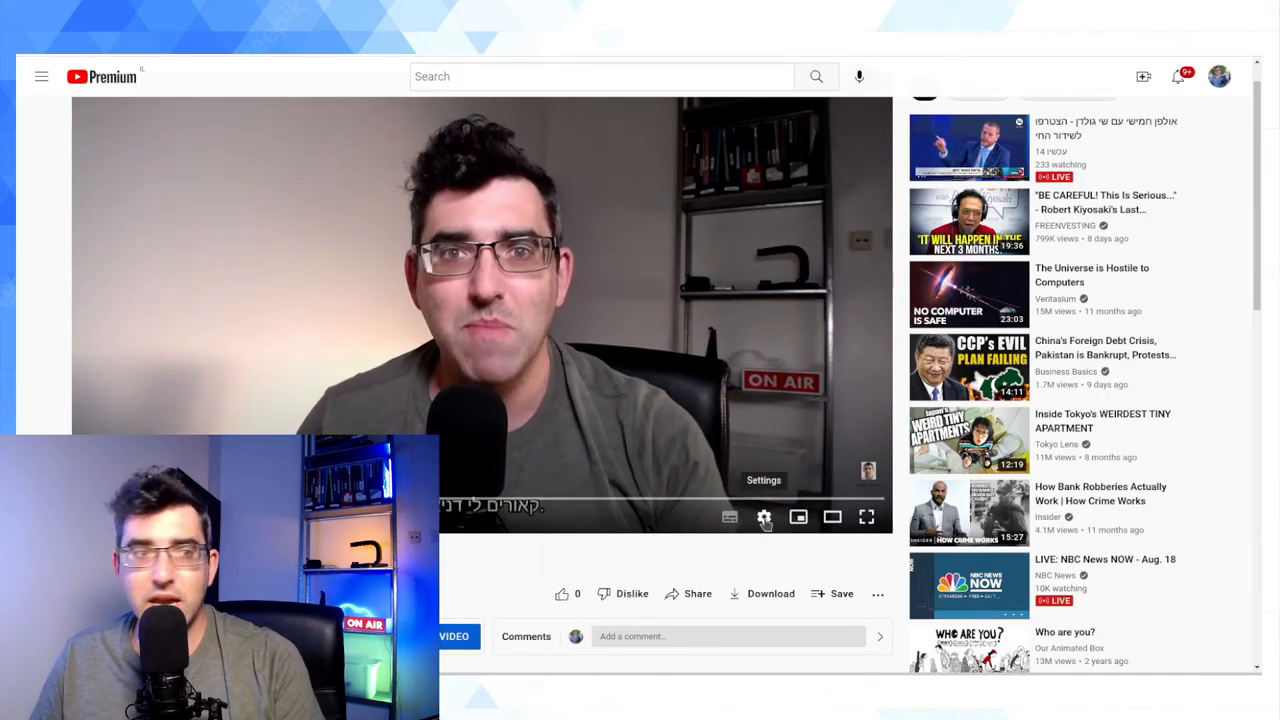
{"action": "left_click", "coordinate": [764, 516]}
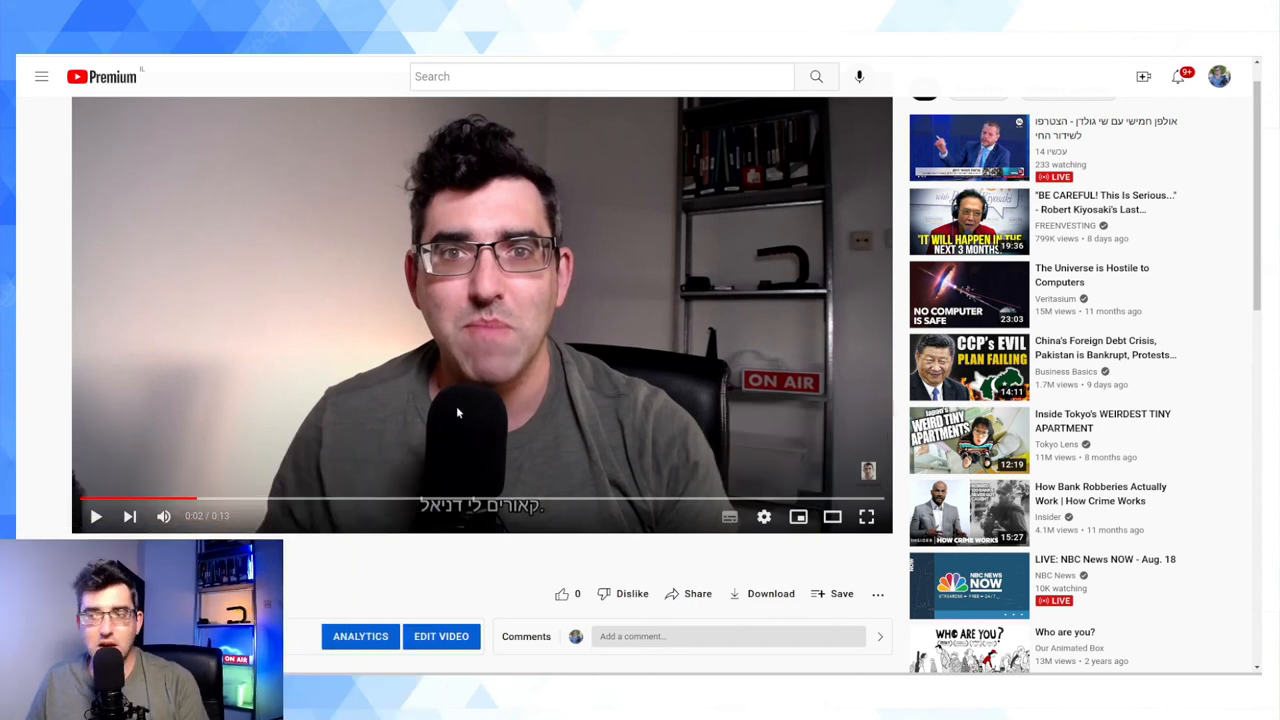
{"action": "left_click", "coordinate": [764, 516]}
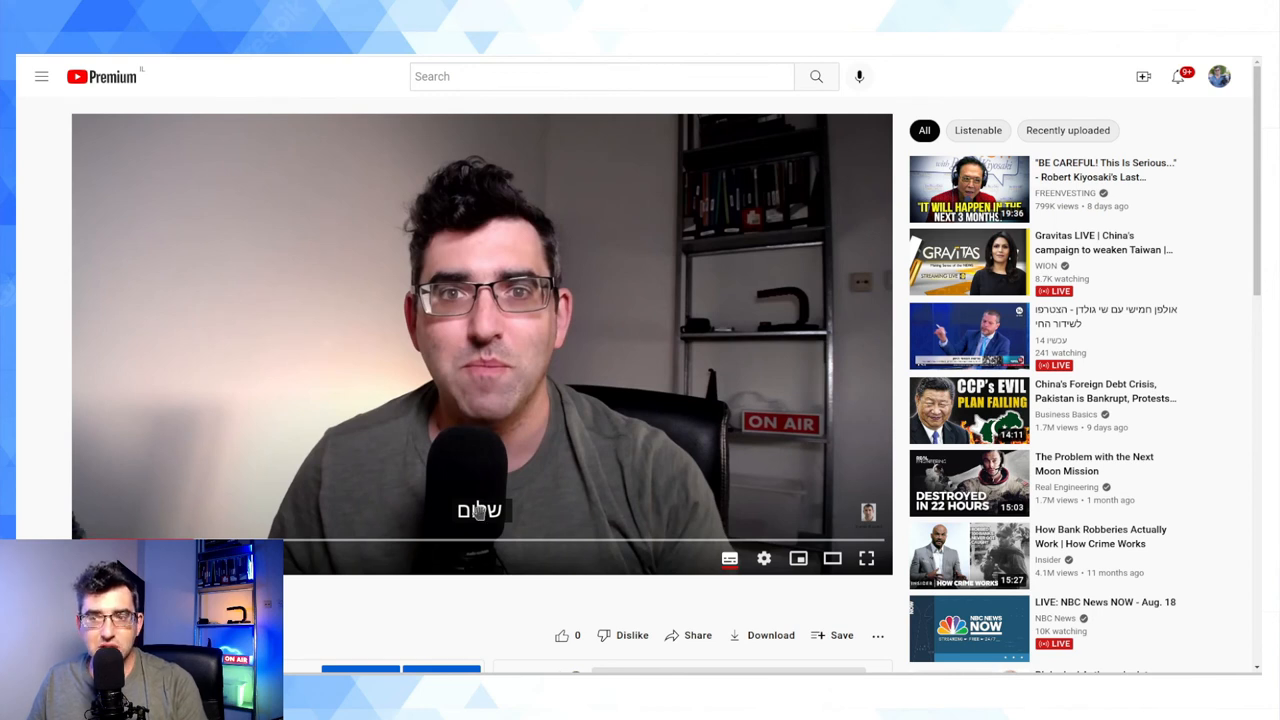
{"action": "mouse_move", "coordinate": [728, 558]}
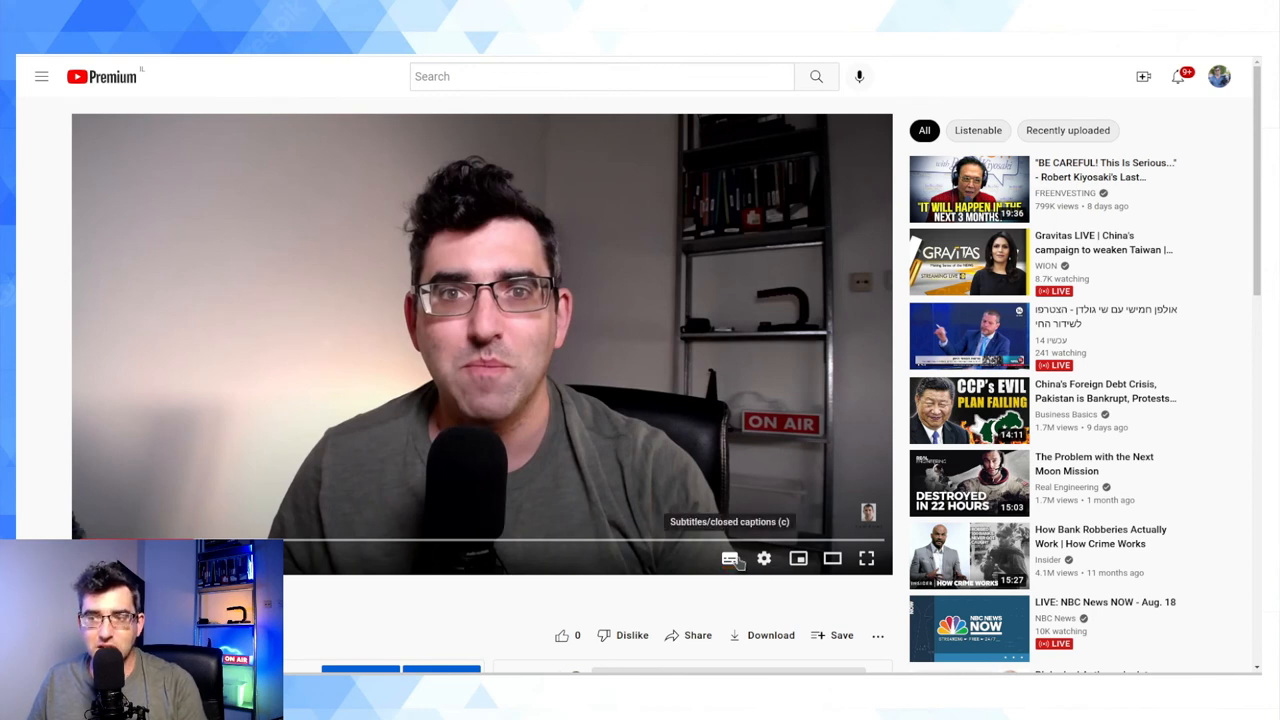
{"action": "left_click", "coordinate": [728, 558]}
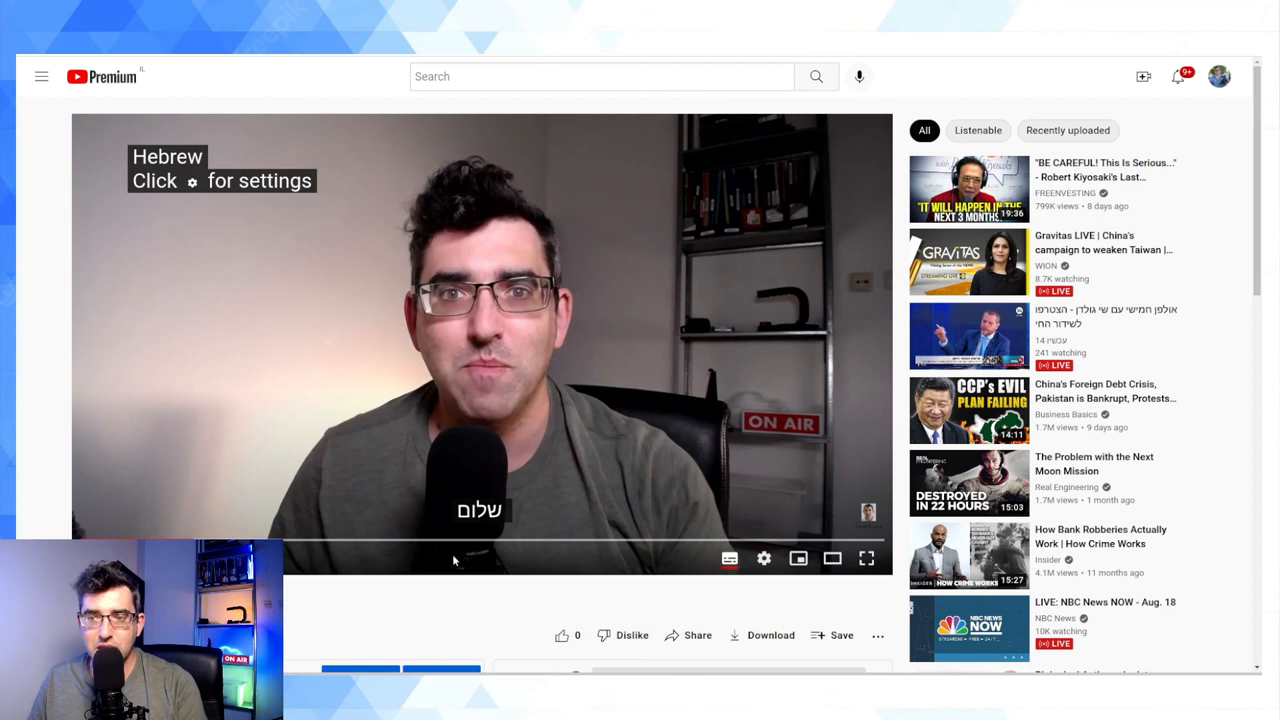